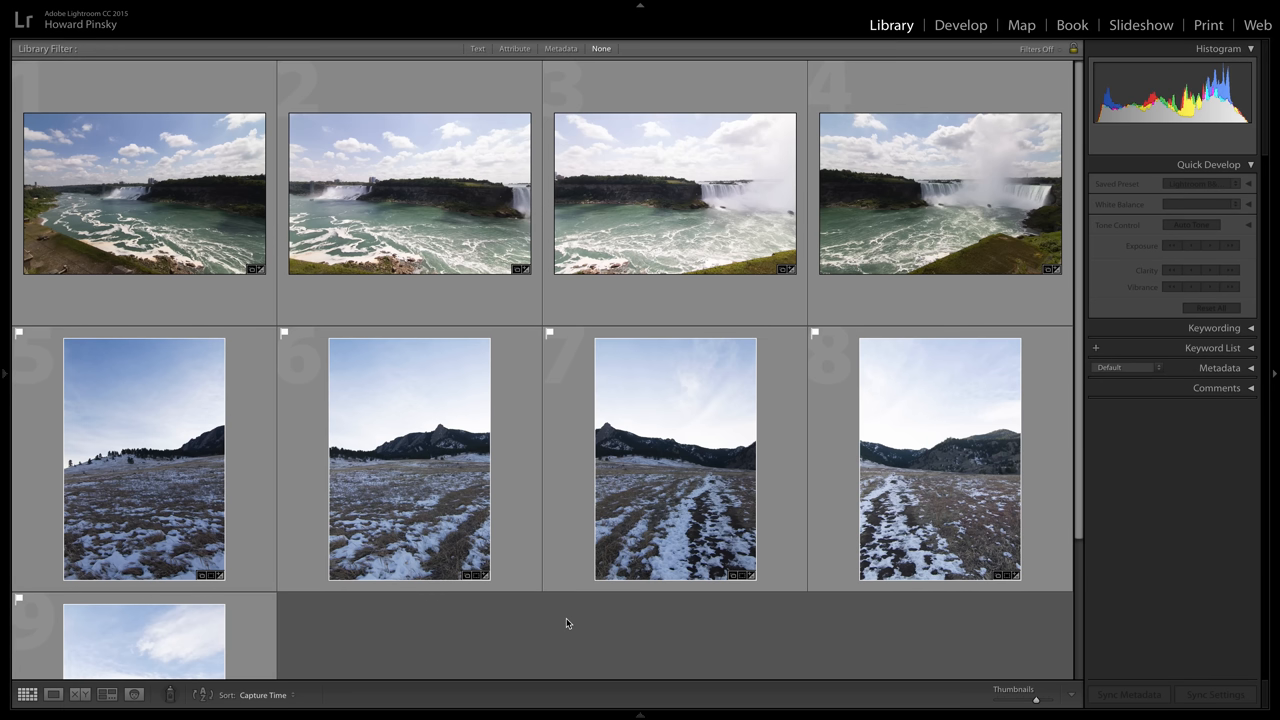
mouse_move(533, 633)
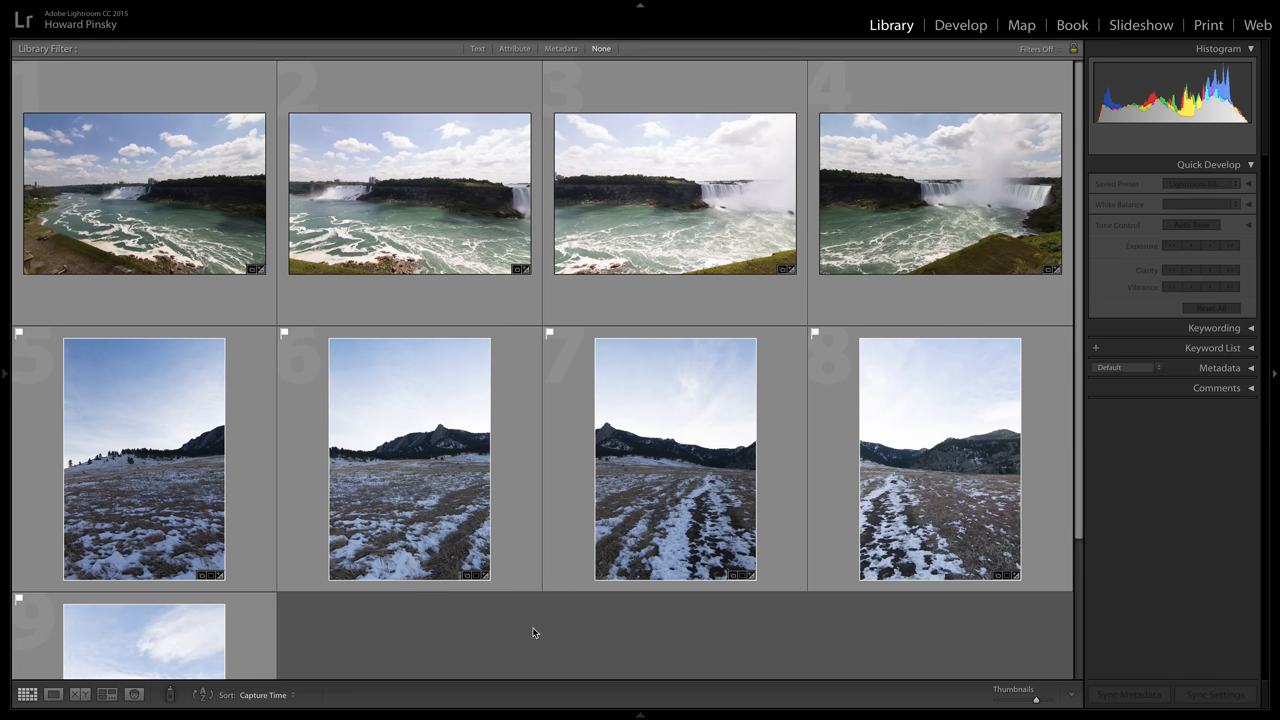
mouse_move(505, 638)
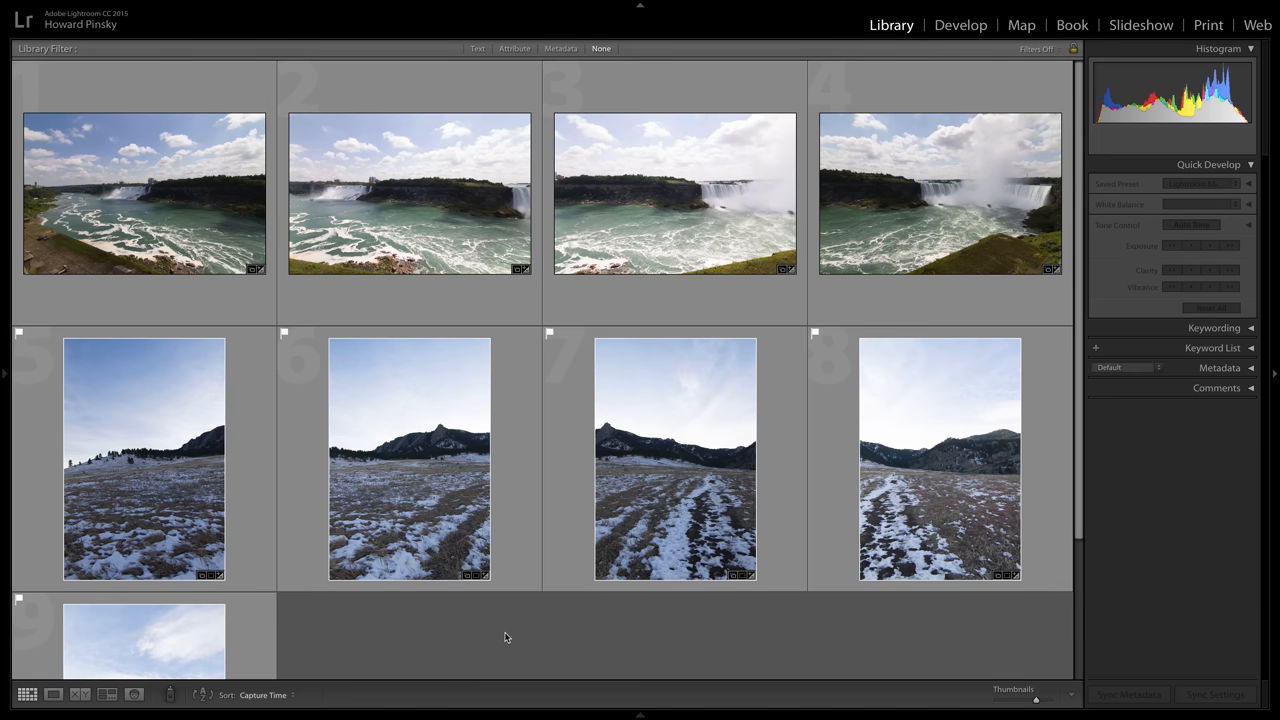
mouse_move(500, 640)
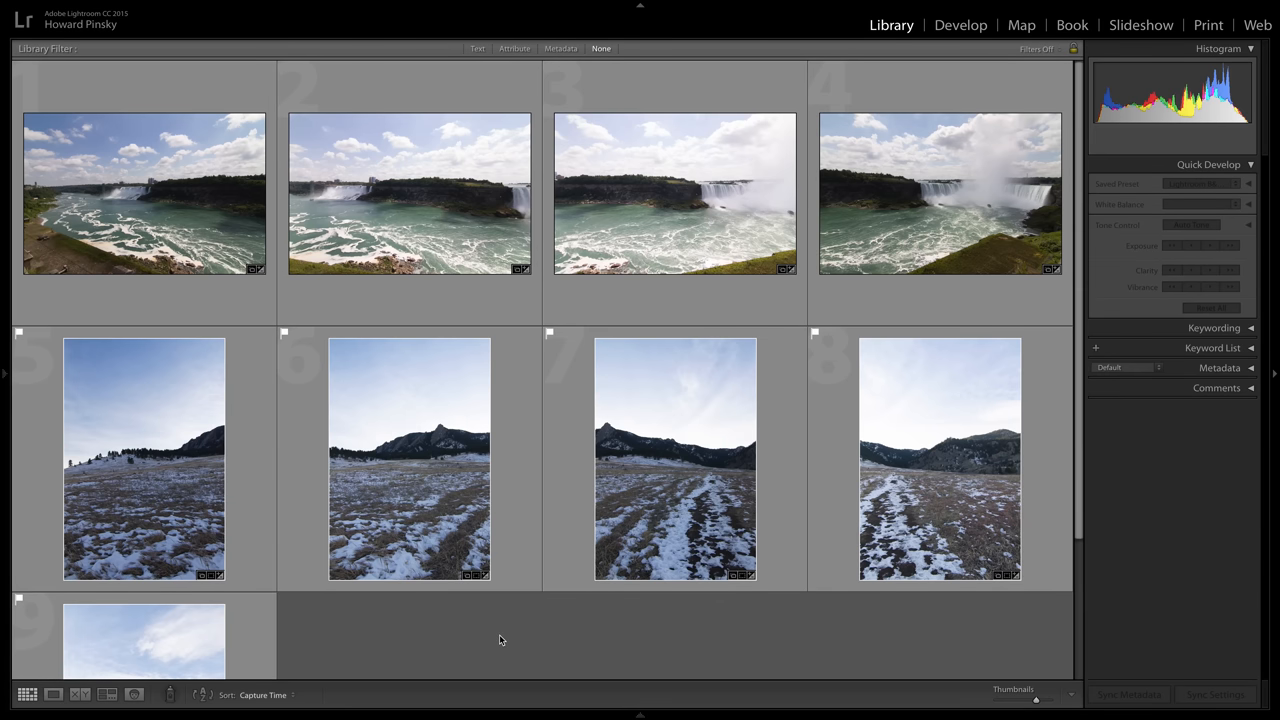
mouse_move(480, 631)
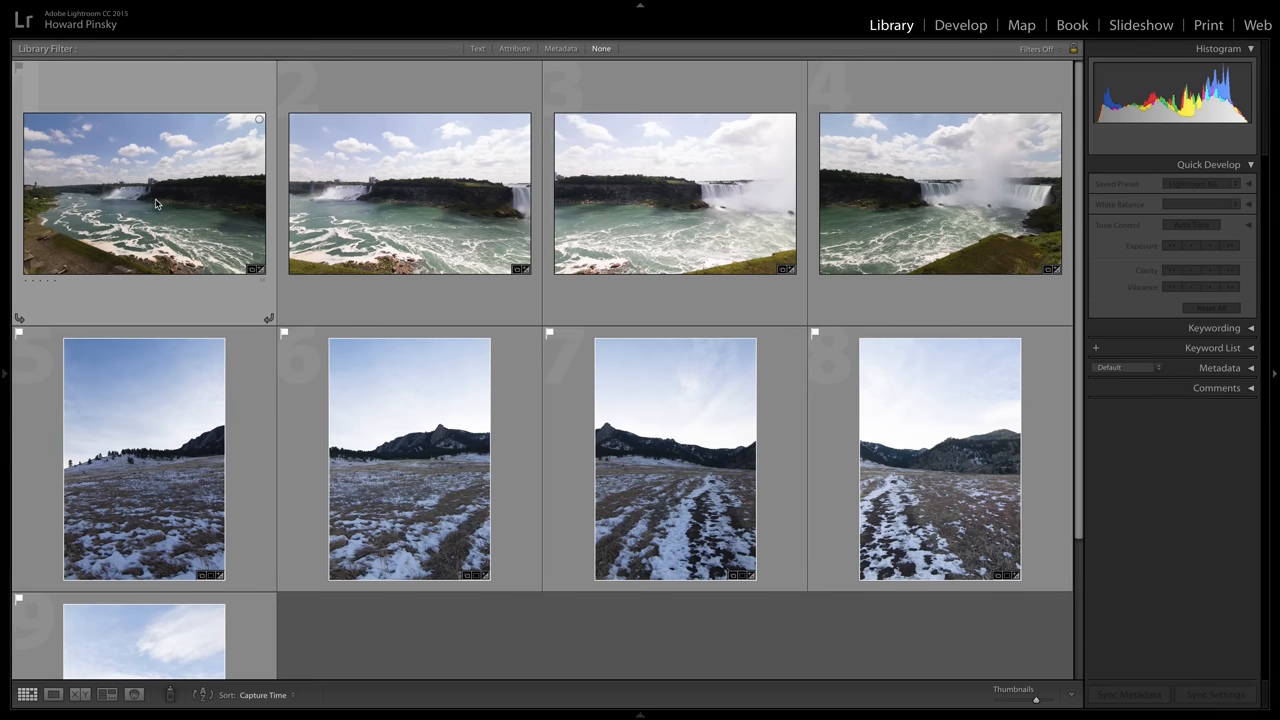
Shift-select the four Niagara Falls photos and open their right-click actions menu.
click(409, 194)
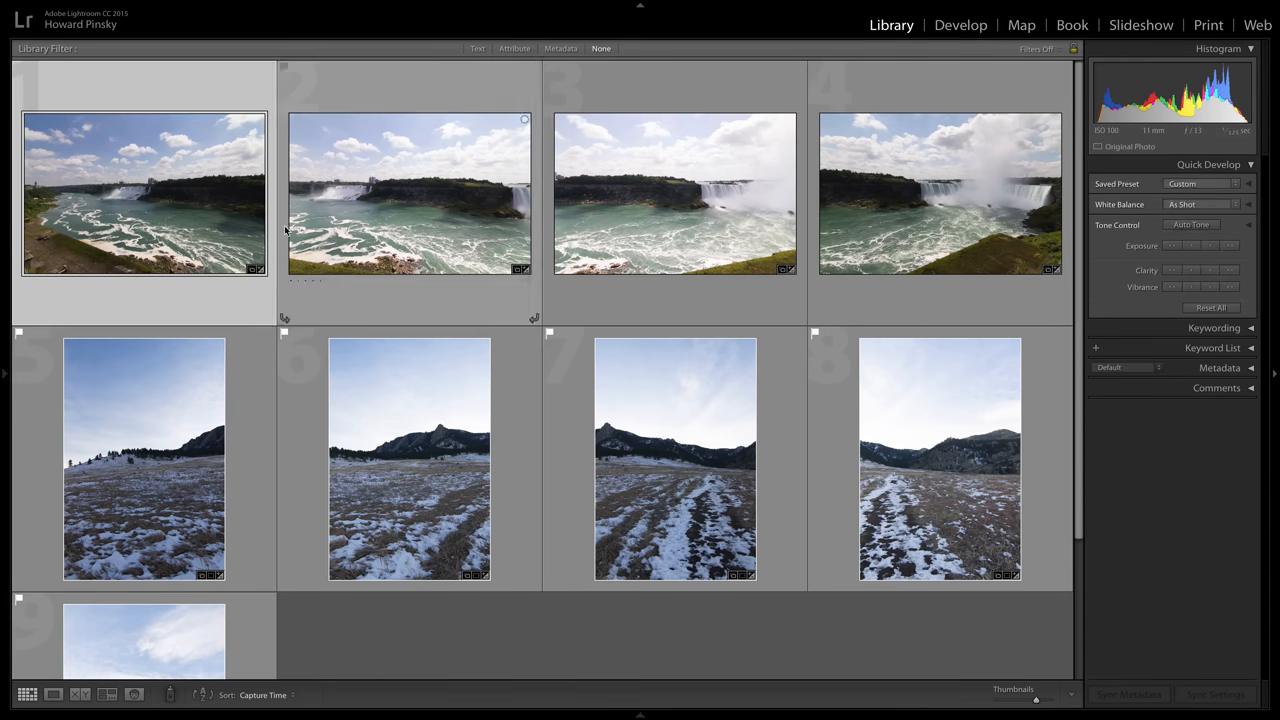
click(144, 194)
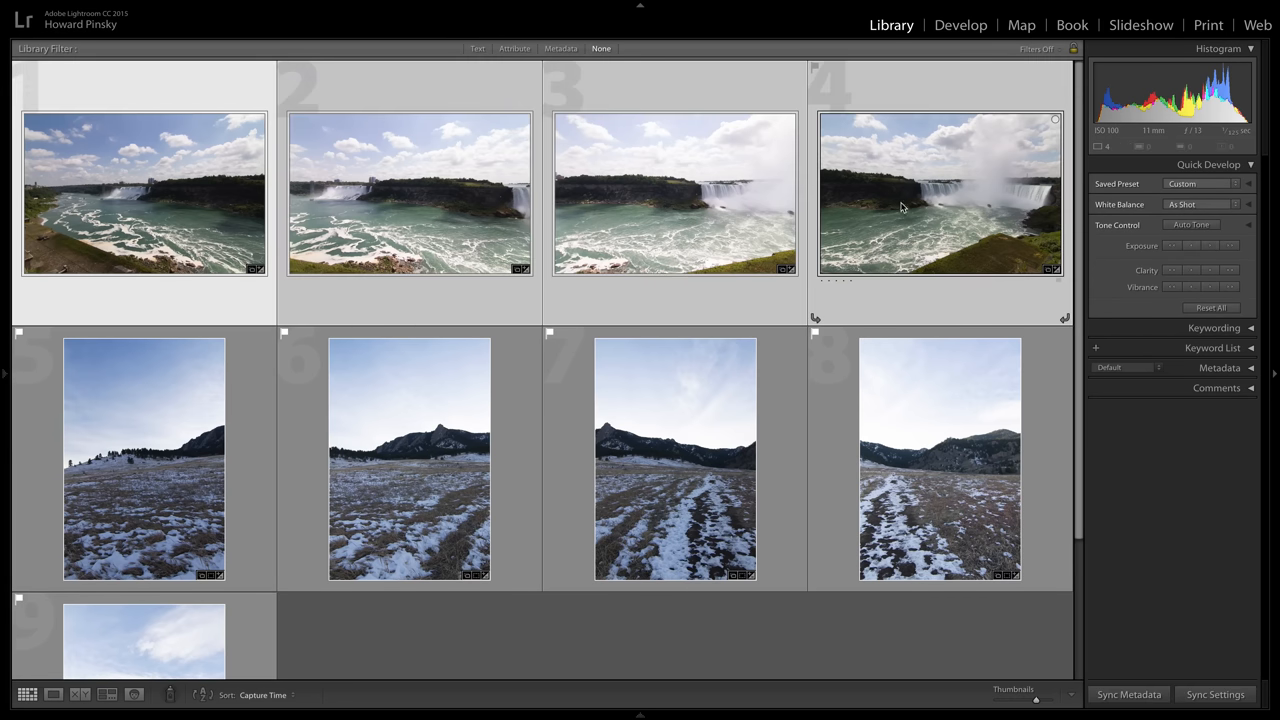
right_click(675, 195)
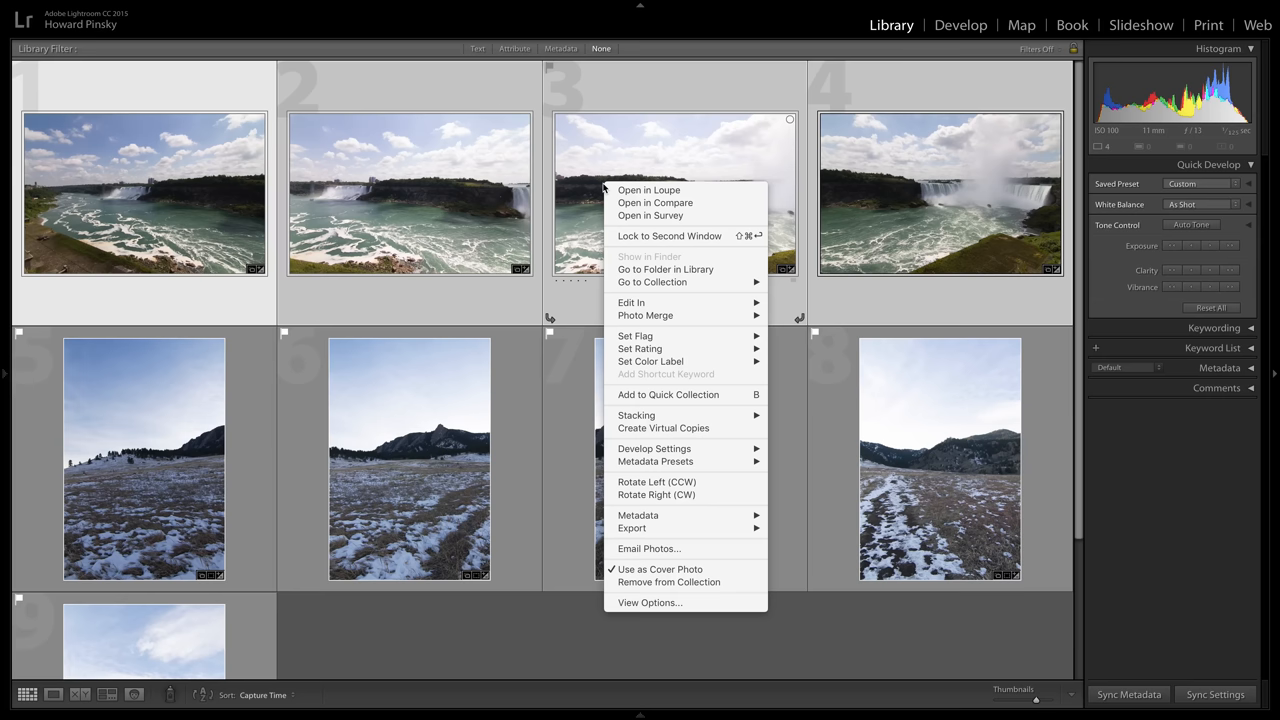
mouse_move(645, 315)
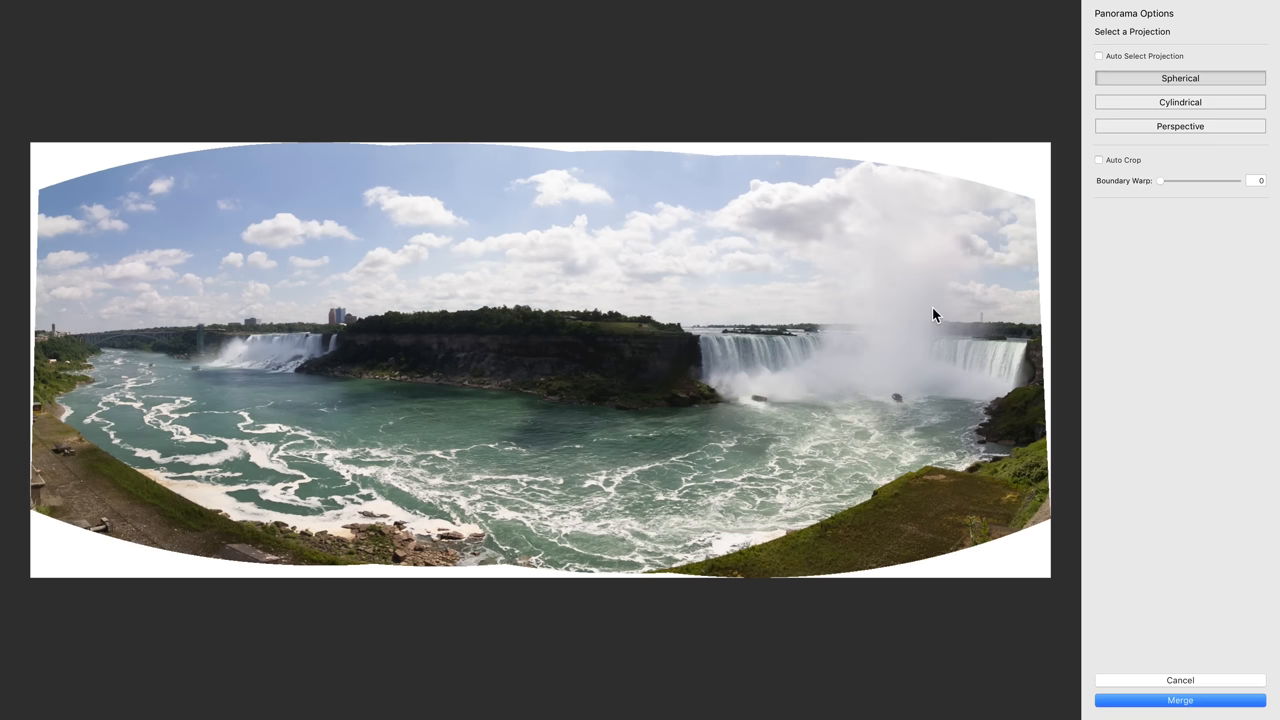
mouse_move(987, 165)
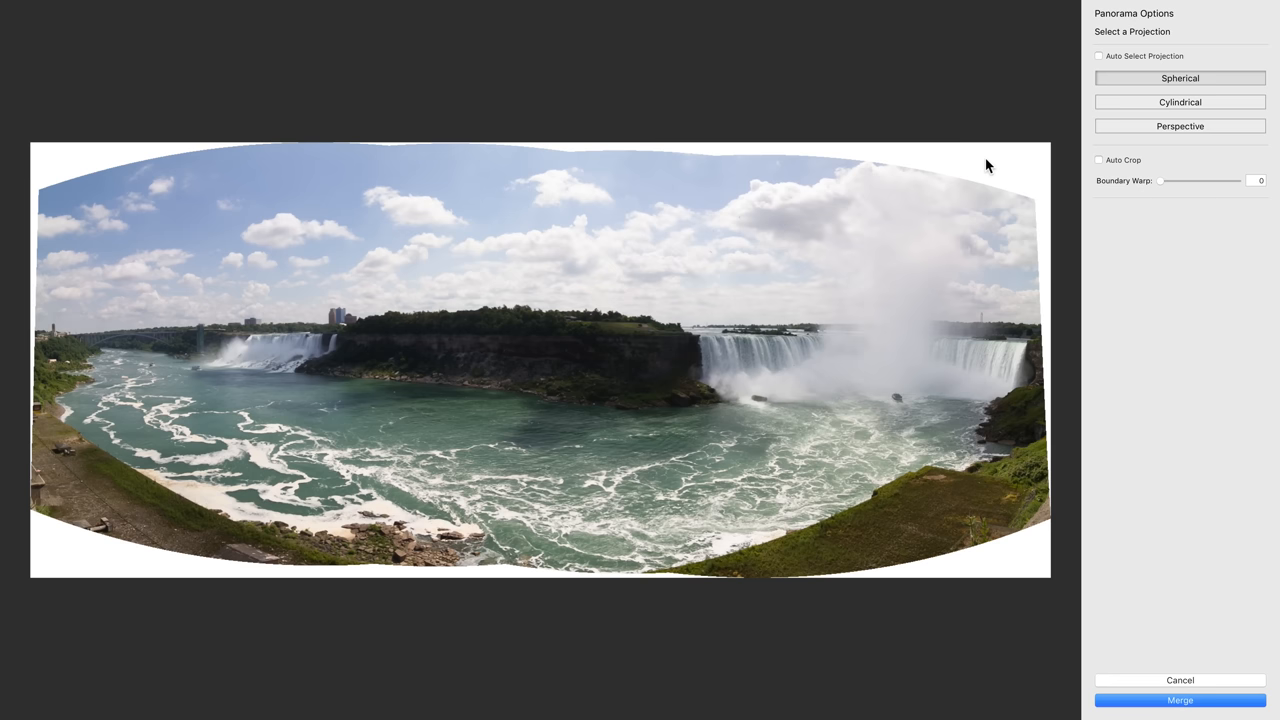
click(1098, 160)
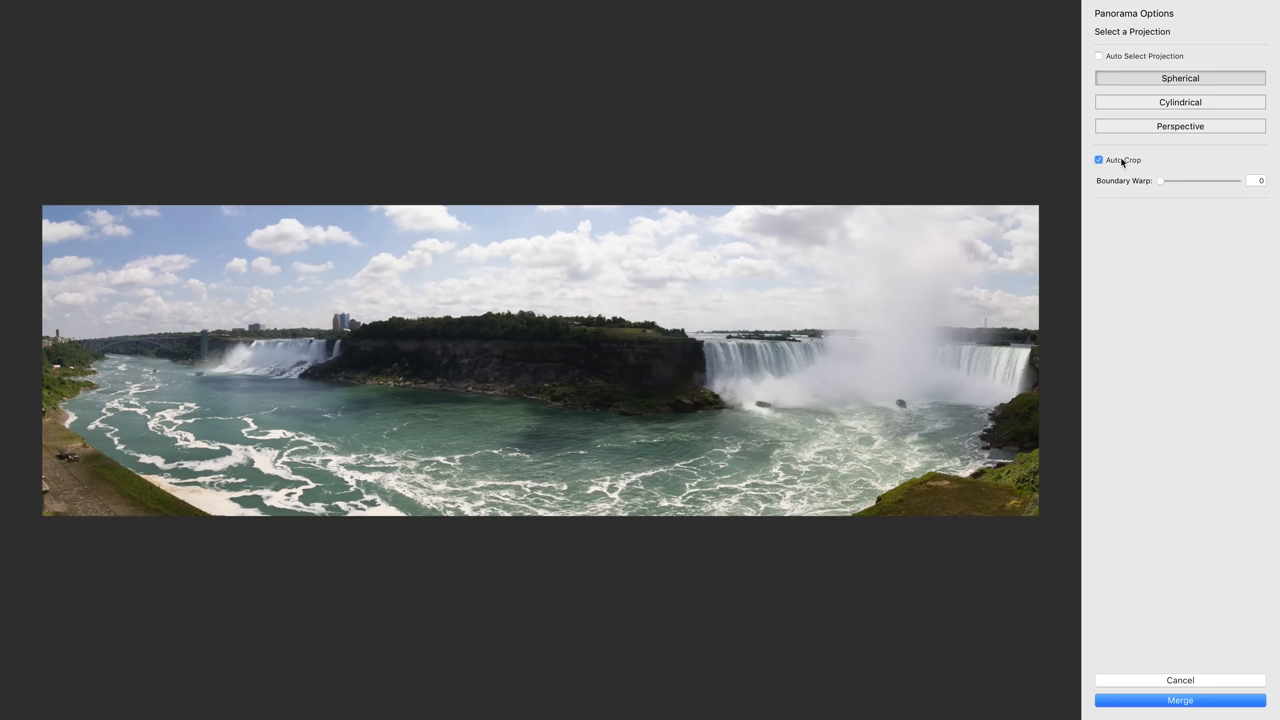
click(1098, 160)
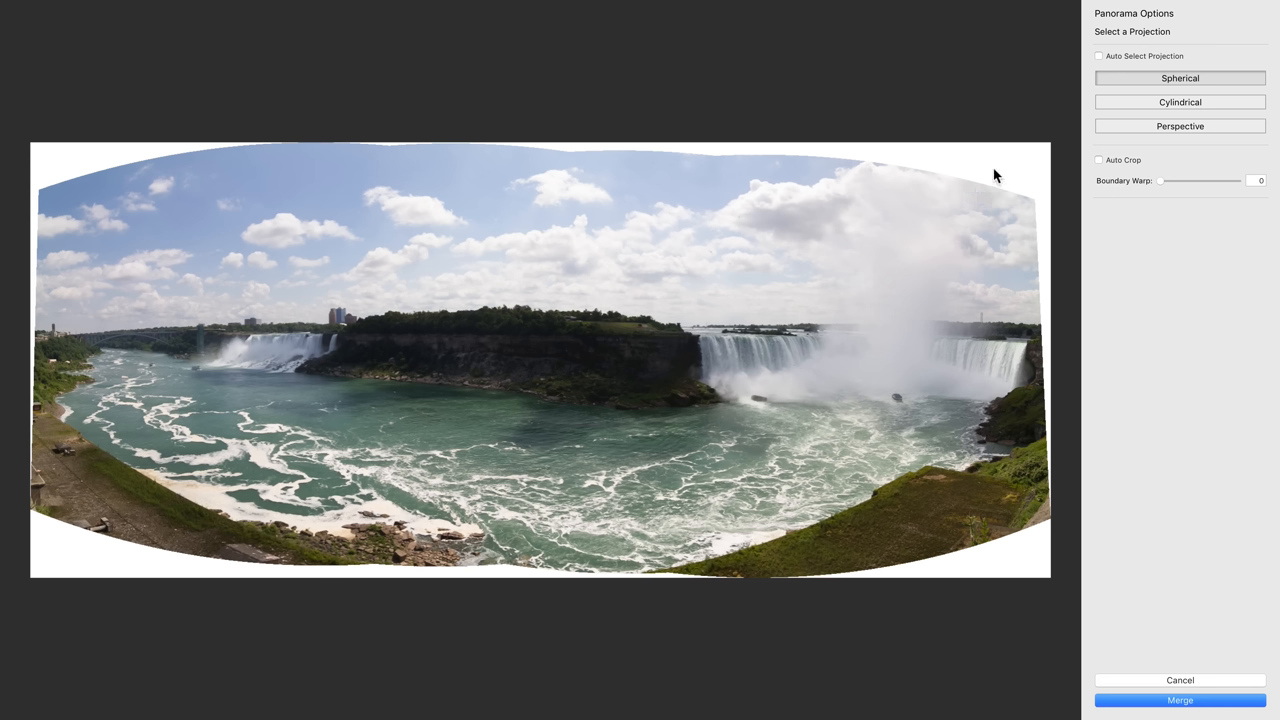
mouse_move(995, 569)
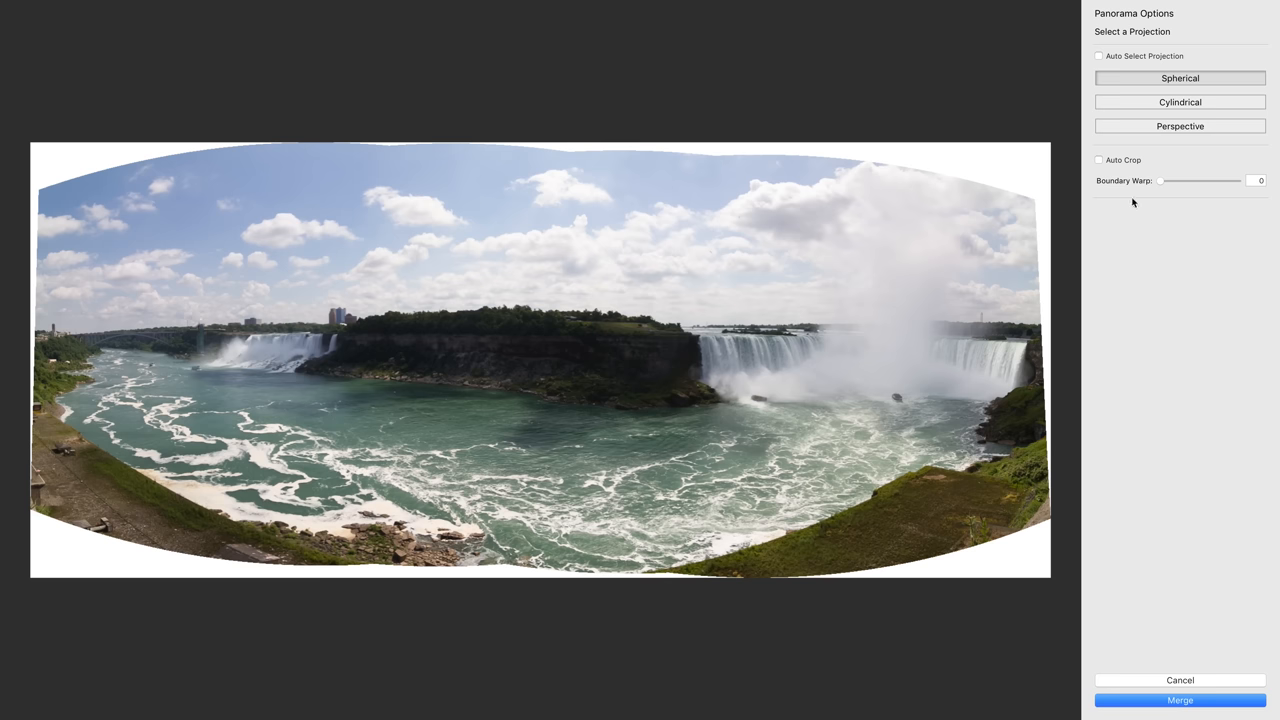
click(1098, 160)
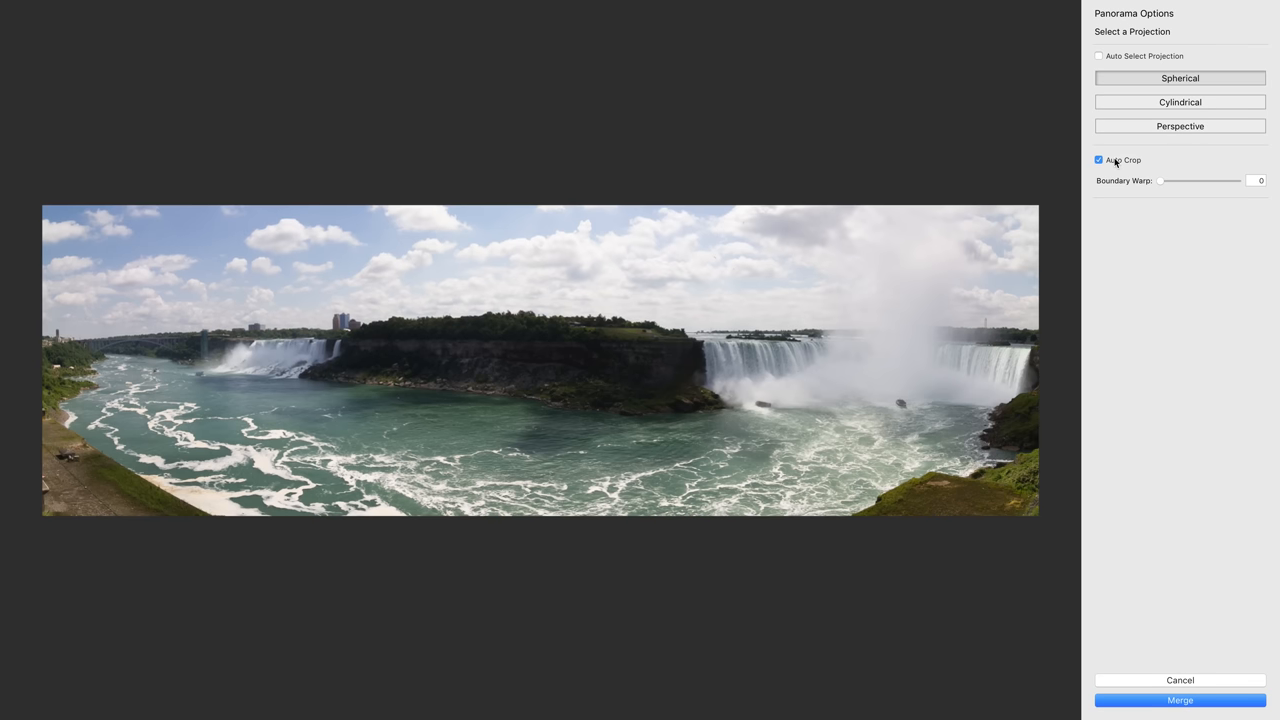
click(1098, 160)
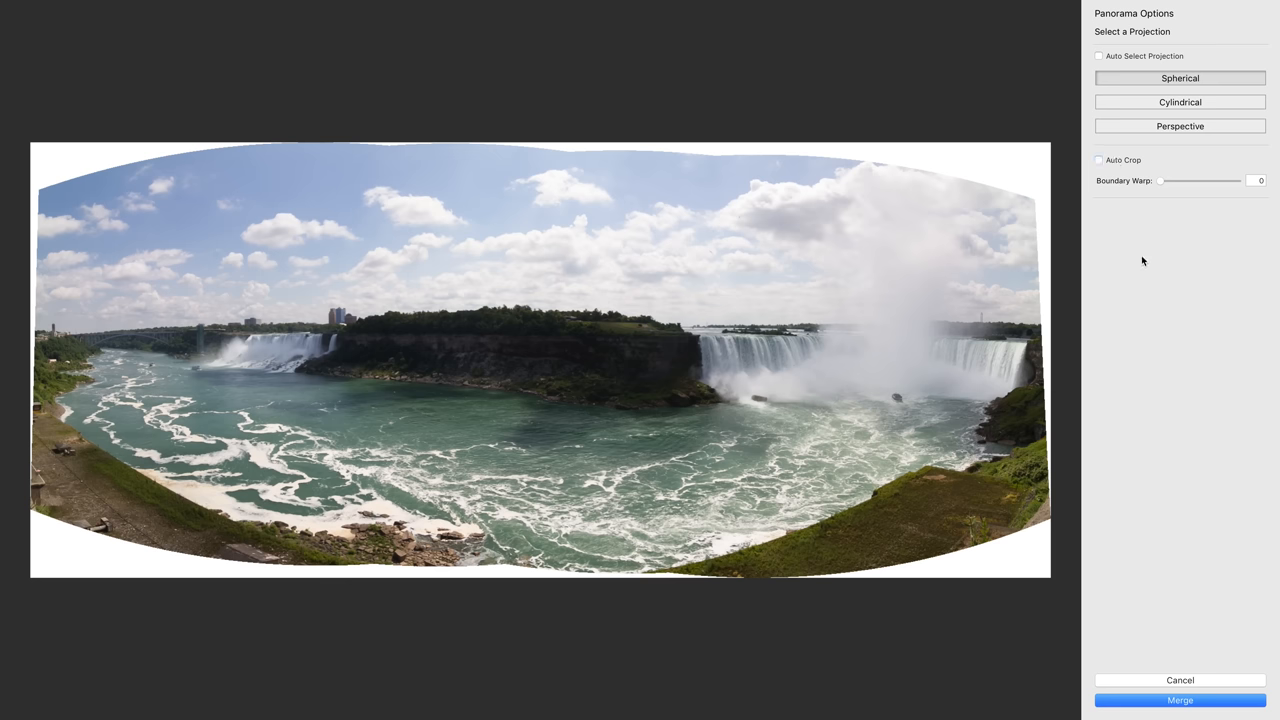
mouse_move(1120, 186)
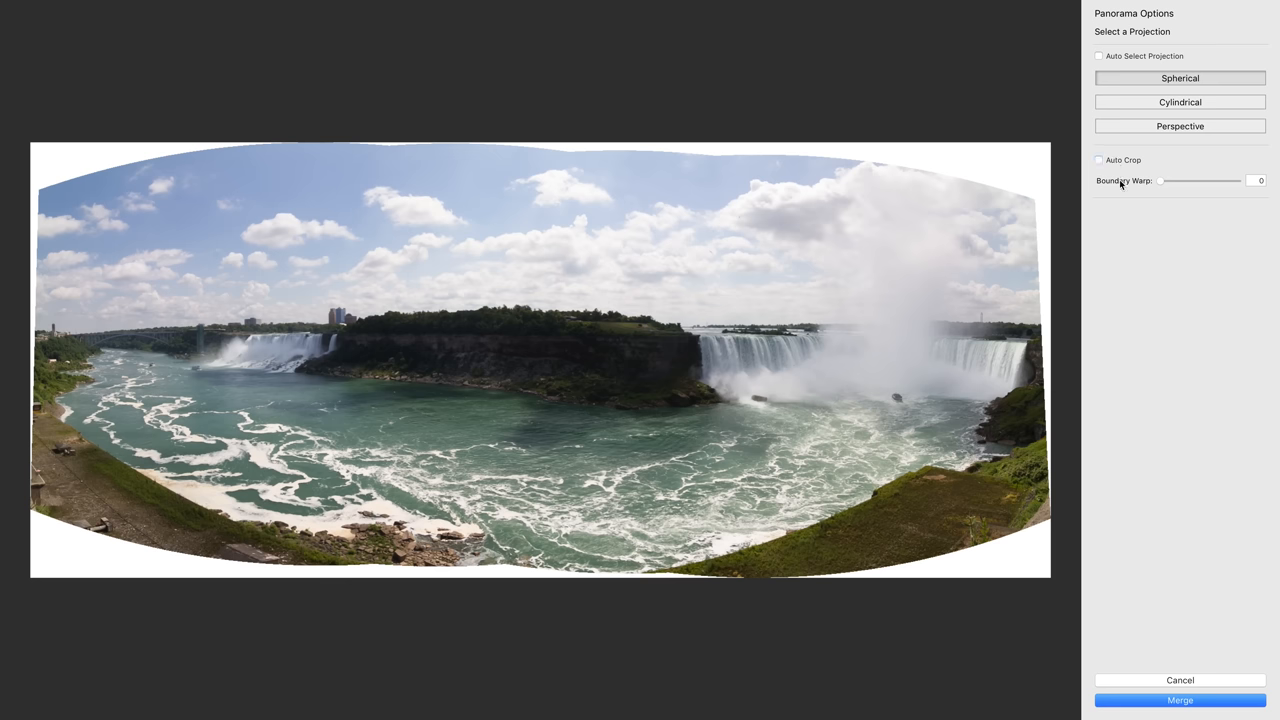
mouse_move(1159, 183)
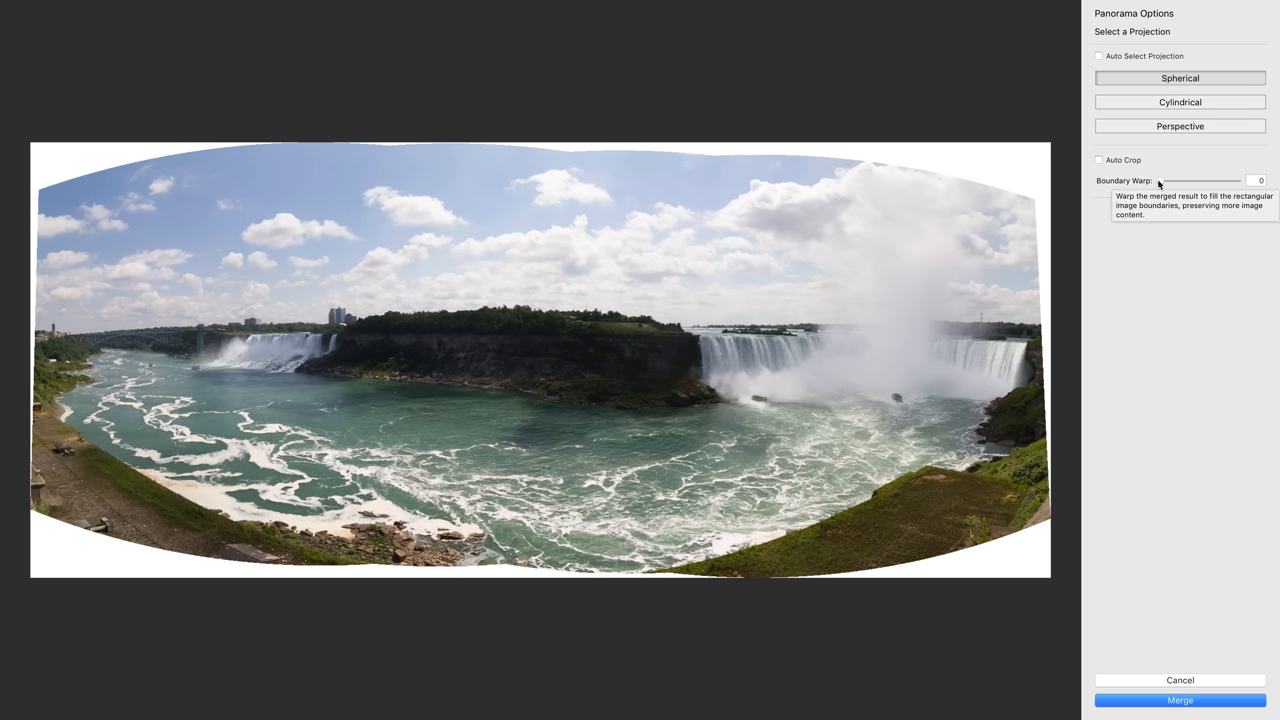
Compare Niagara Boundary Warp values between 0 and 100, finally leaving it at 100.
drag(1157, 181, 1192, 181)
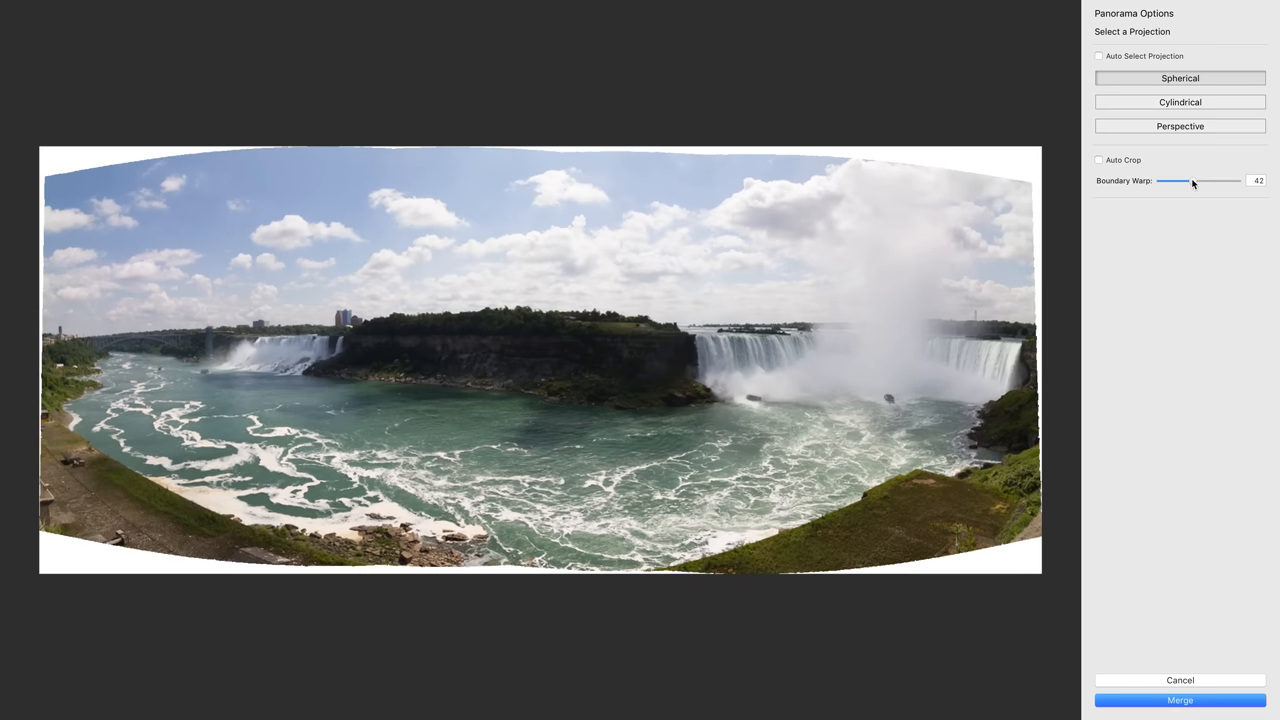
drag(1172, 181, 1240, 181)
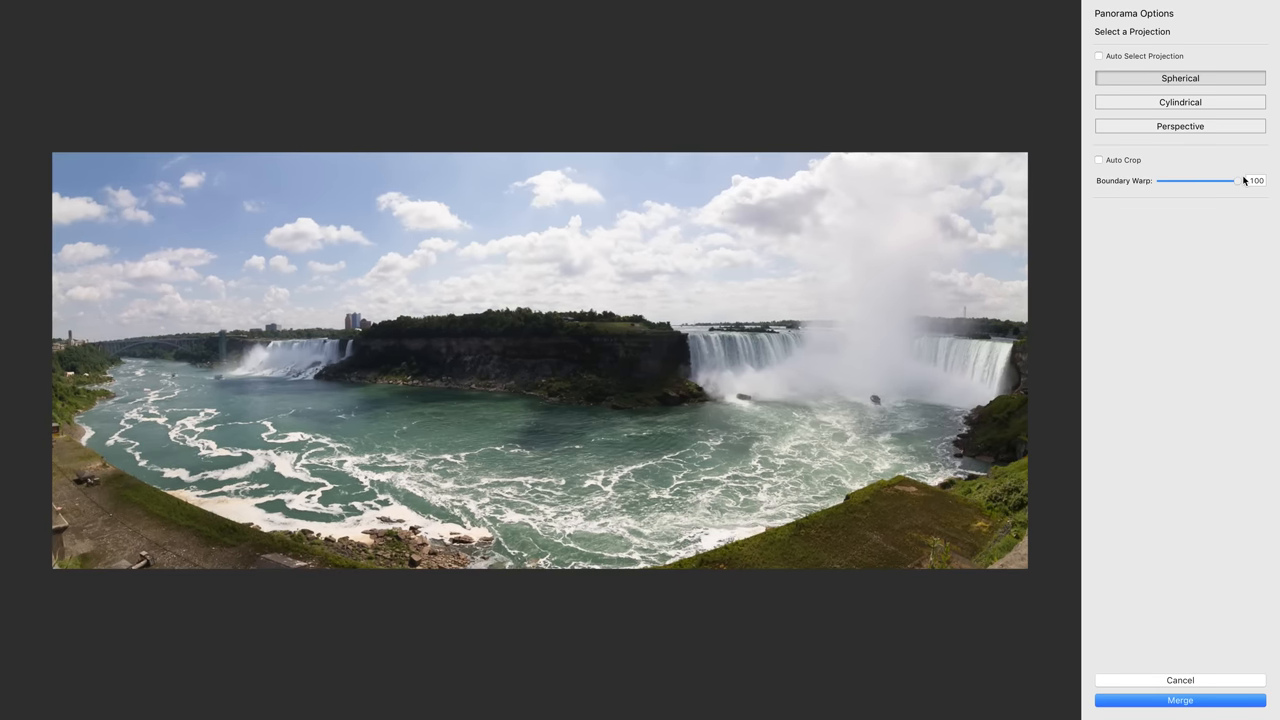
drag(1240, 181, 1158, 181)
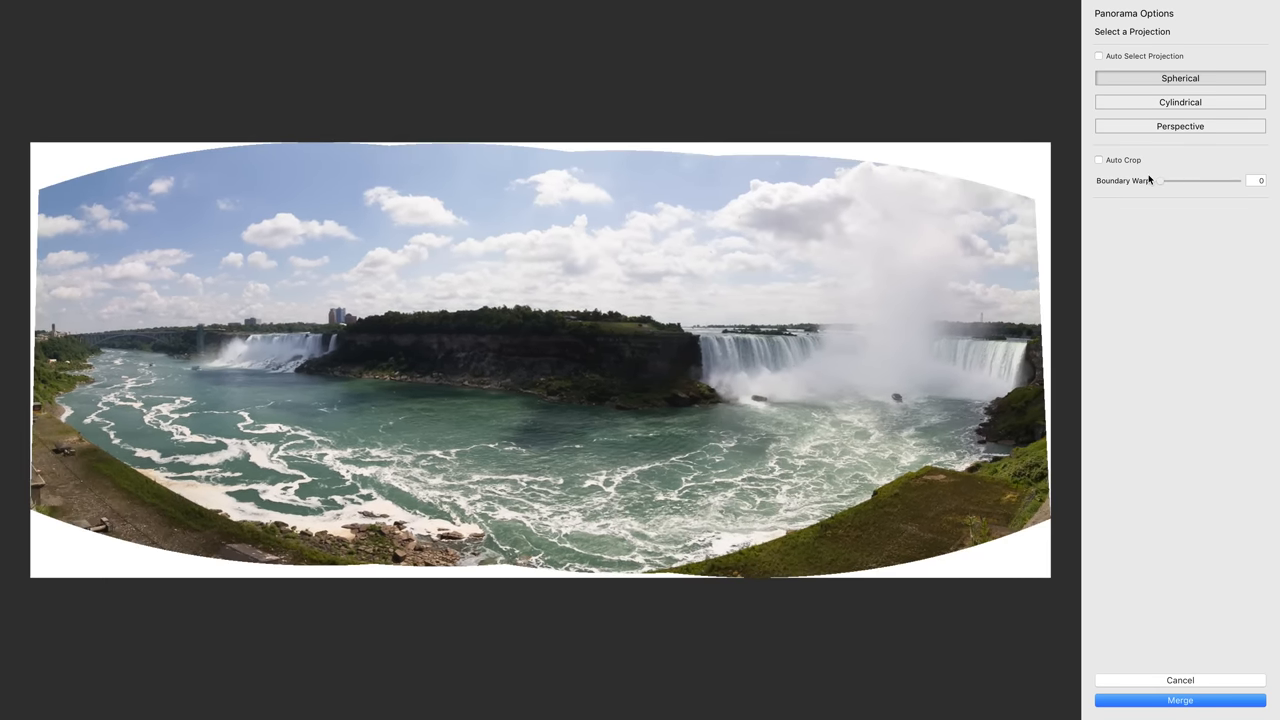
drag(1163, 181, 1185, 181)
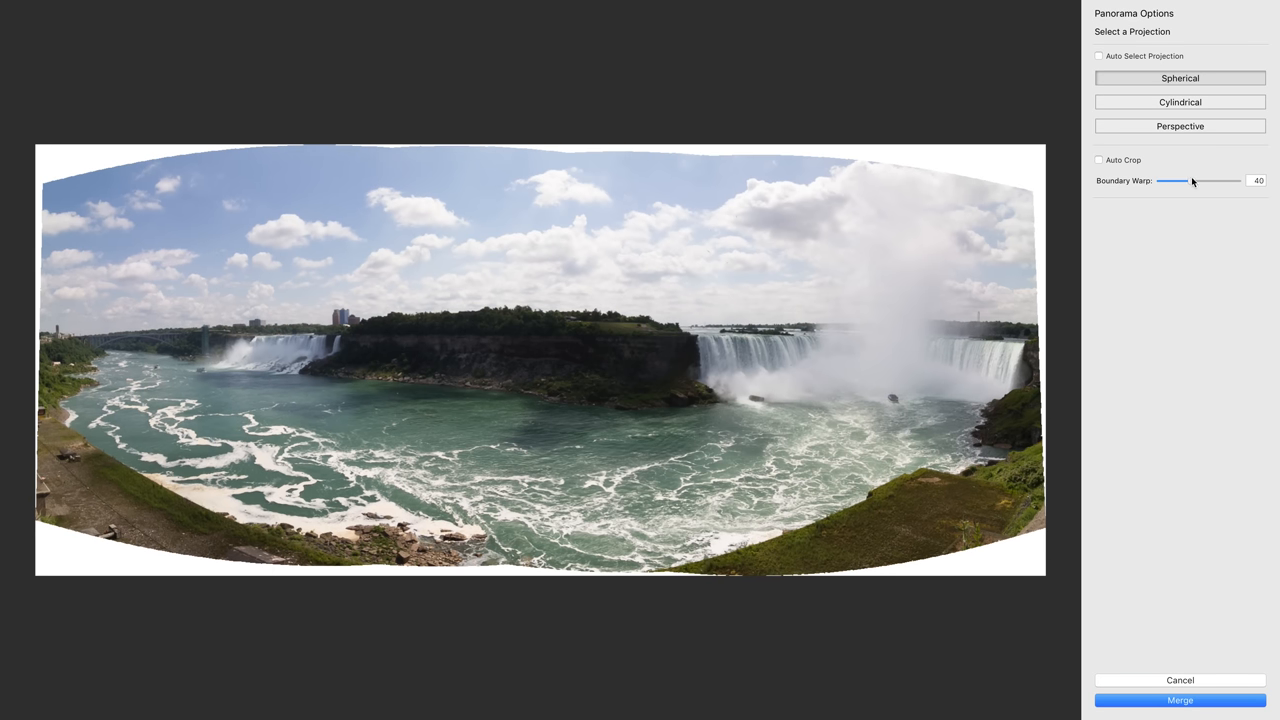
drag(1172, 181, 1225, 181)
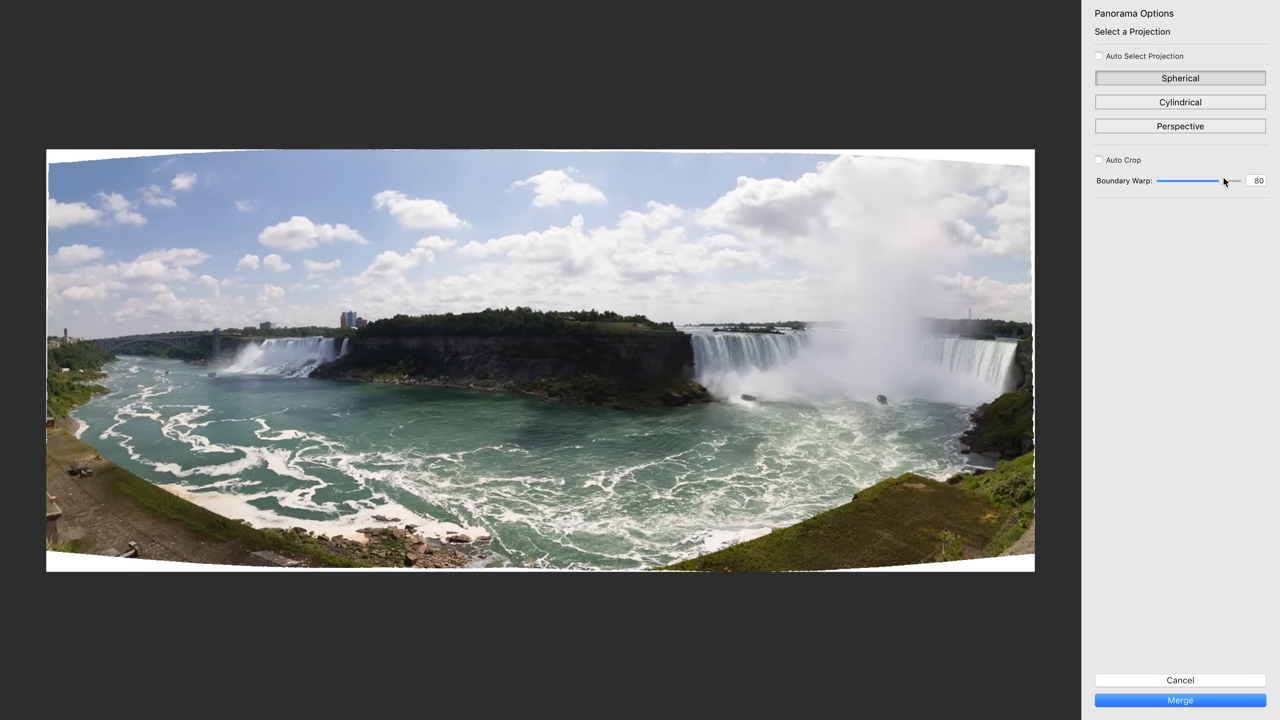
drag(1205, 180, 1240, 180)
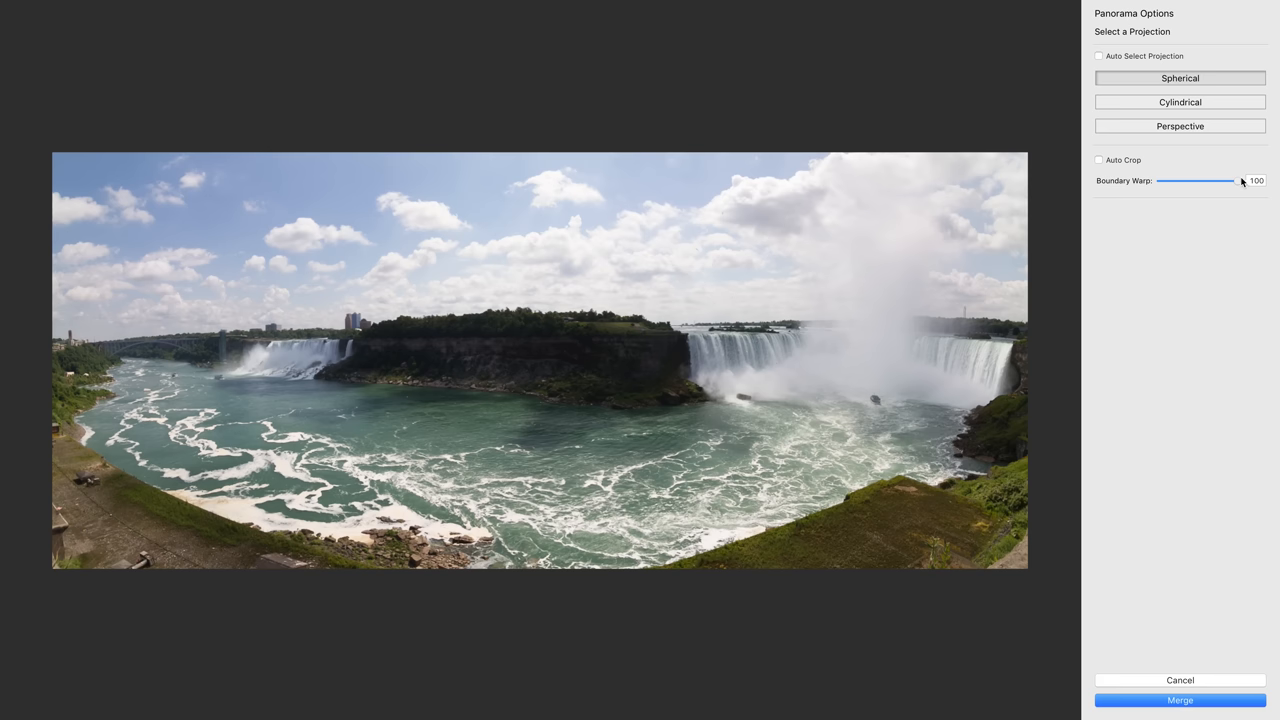
drag(1210, 181, 1160, 181)
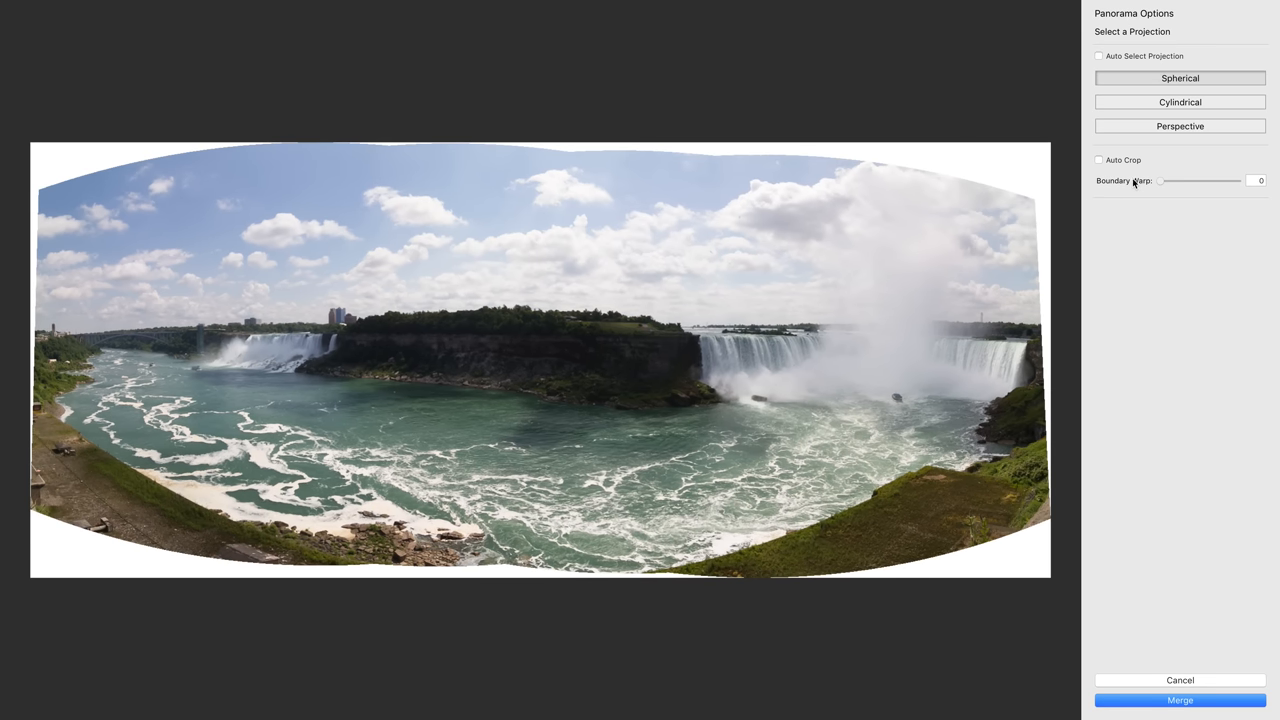
drag(1160, 180, 1237, 180)
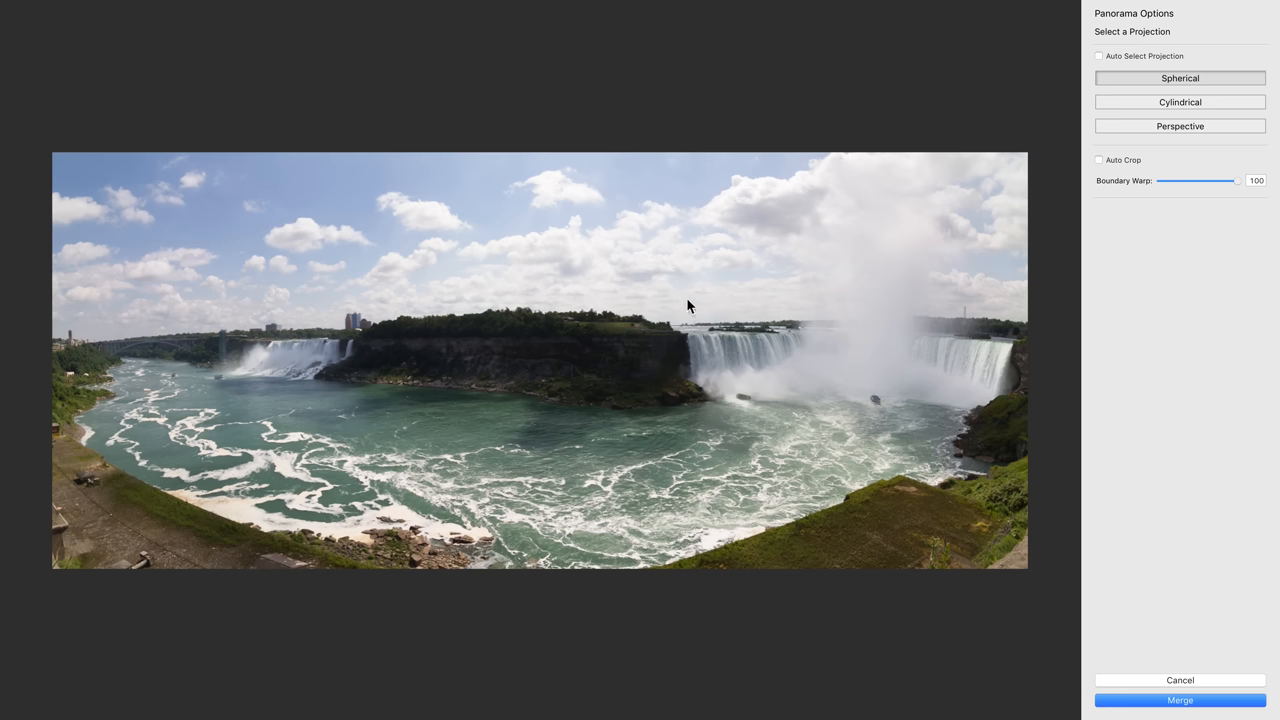
drag(1237, 181, 1185, 181)
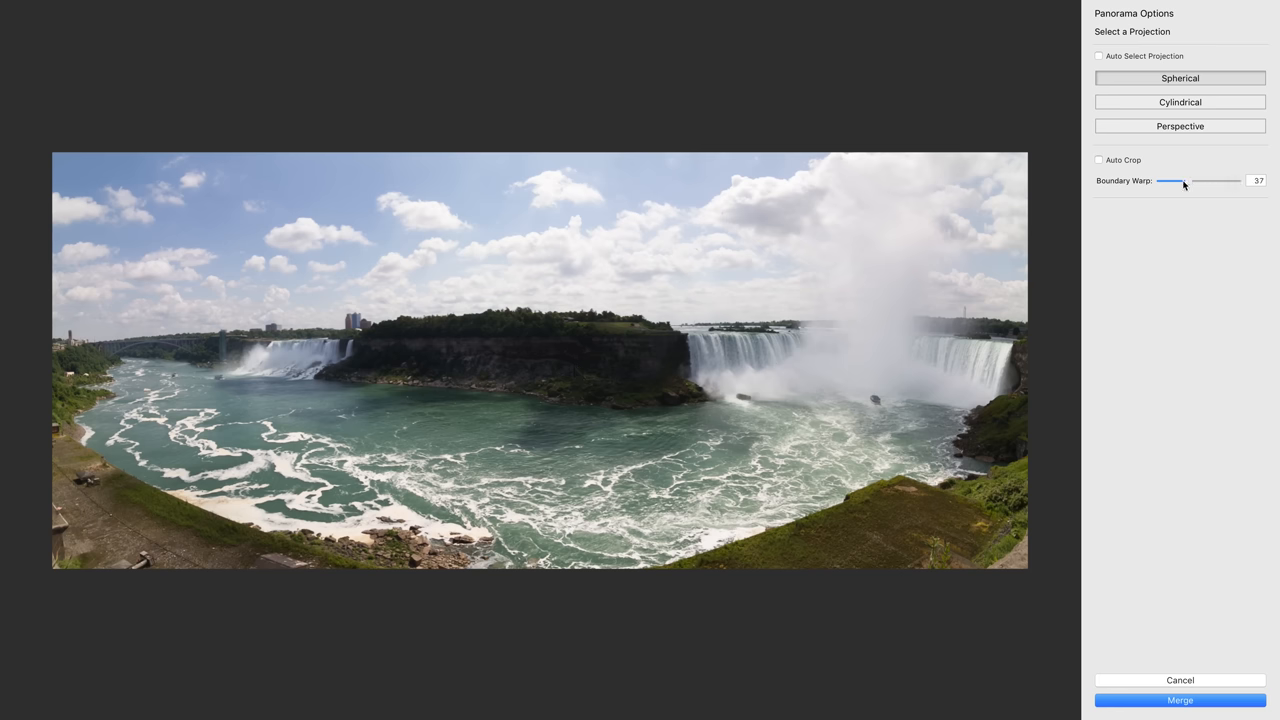
drag(1163, 180, 1198, 180)
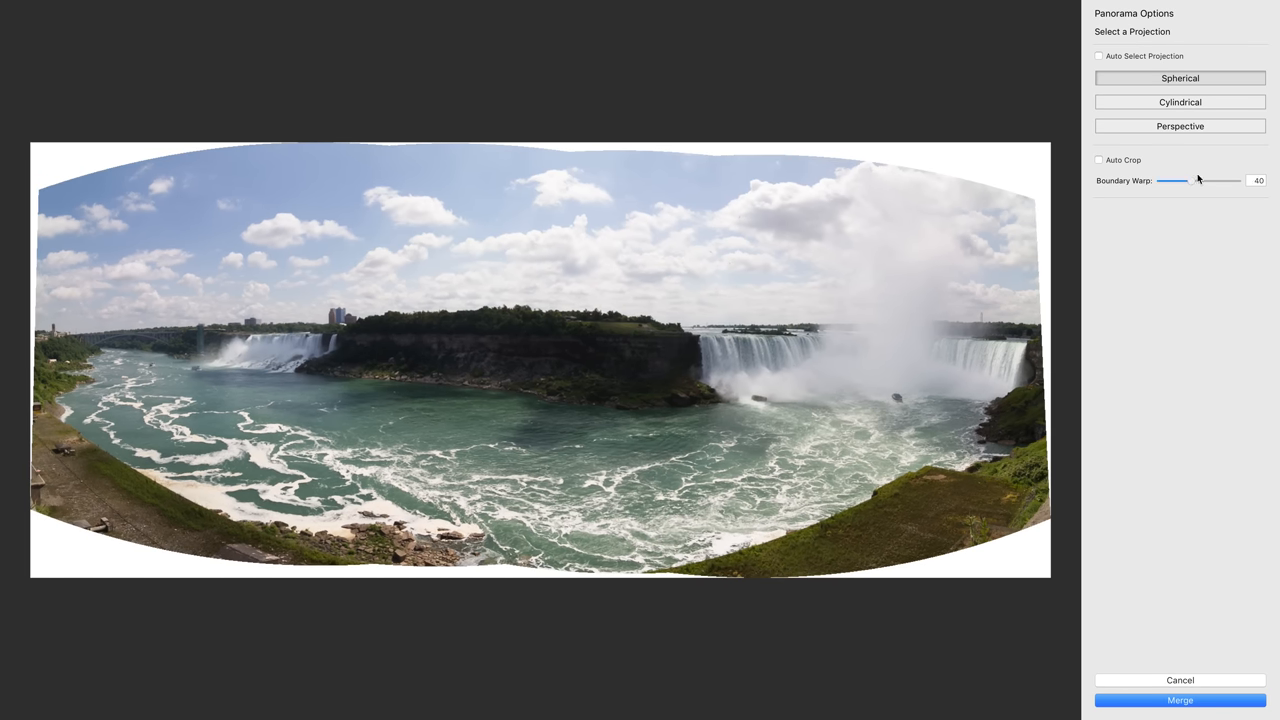
drag(1173, 180, 1240, 180)
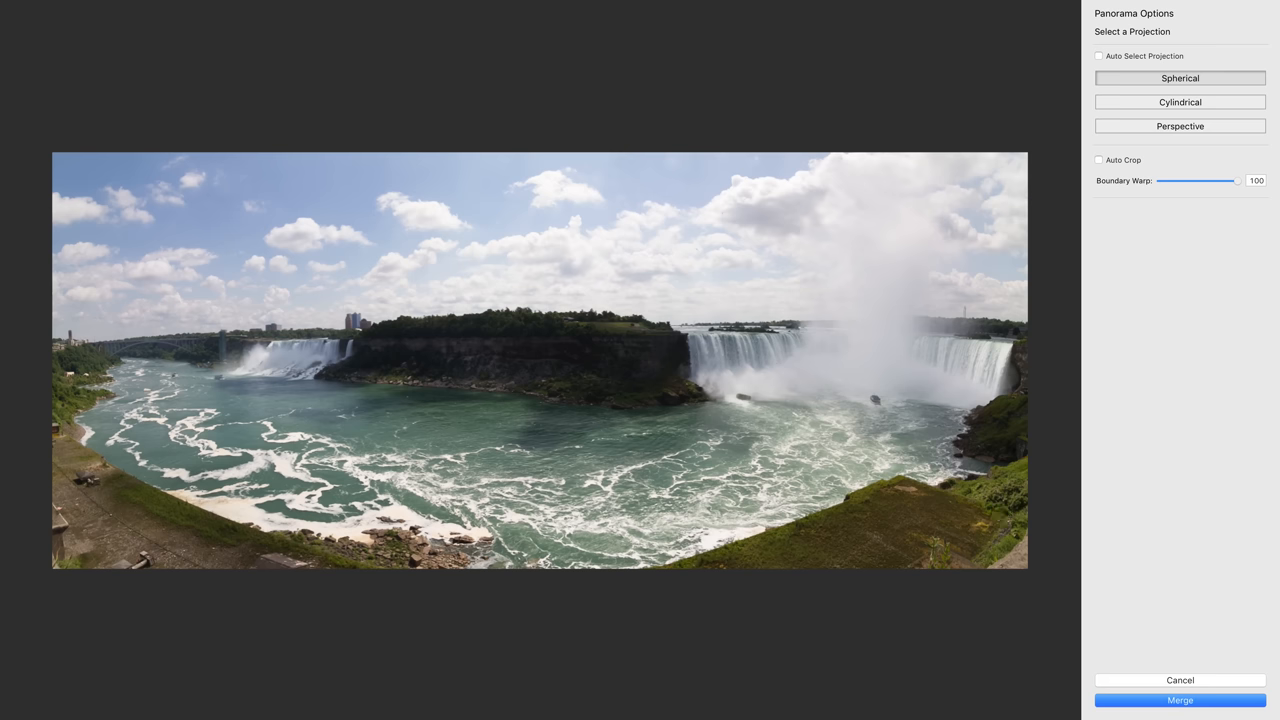
Merge the Niagara panorama at Boundary Warp 100 and open it in Develop.
click(1179, 699)
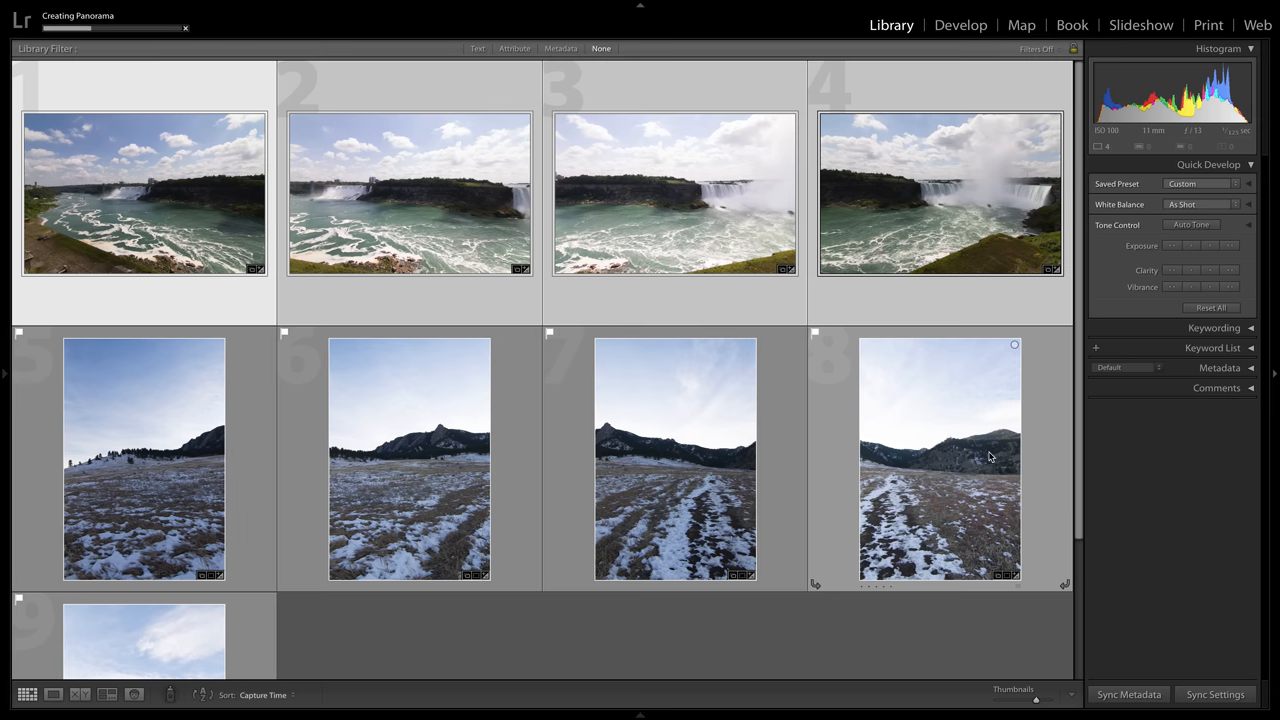
mouse_move(990, 456)
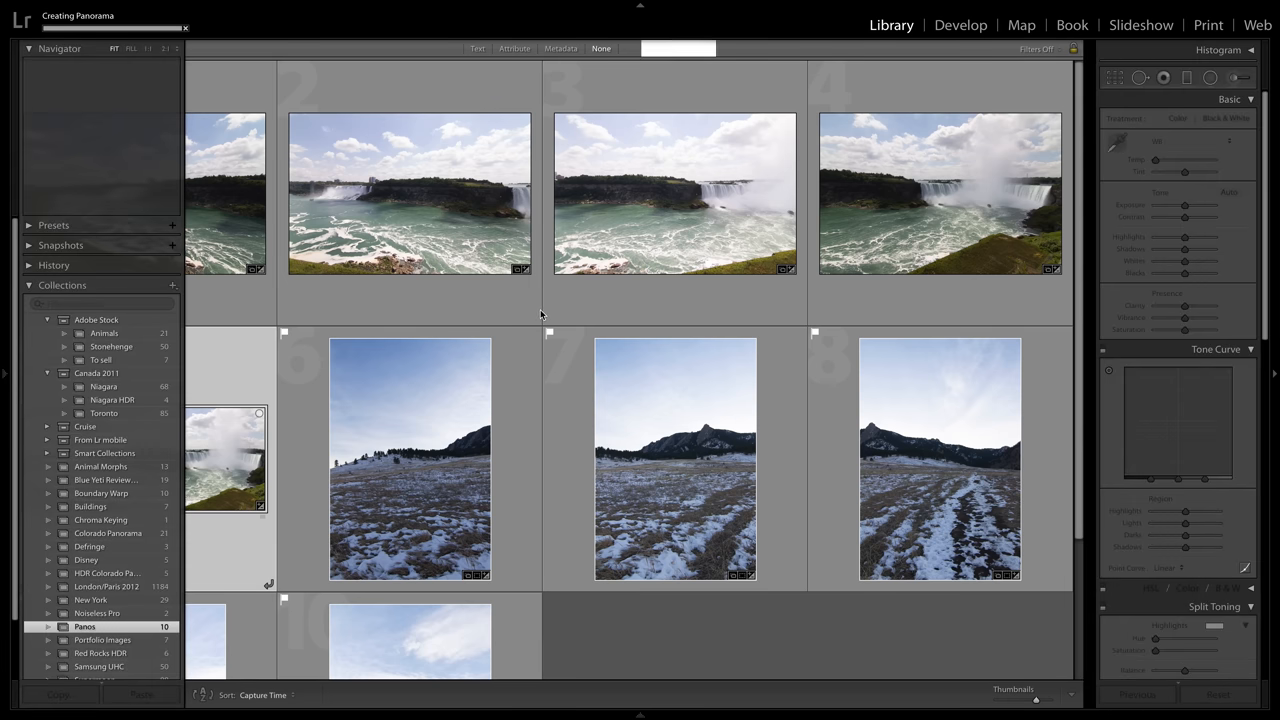
click(959, 25)
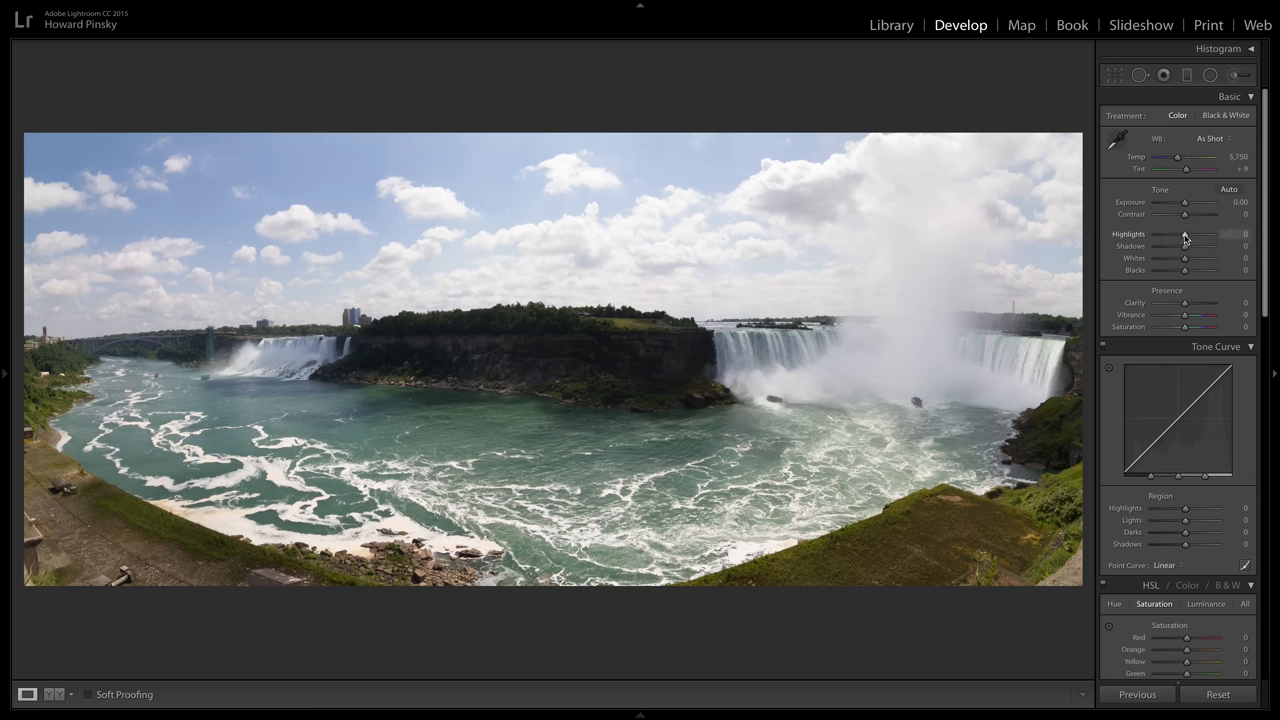
Lower Highlights to -40, add Clarity +17 and raise Dehaze on the Niagara panorama.
drag(1205, 234, 1180, 234)
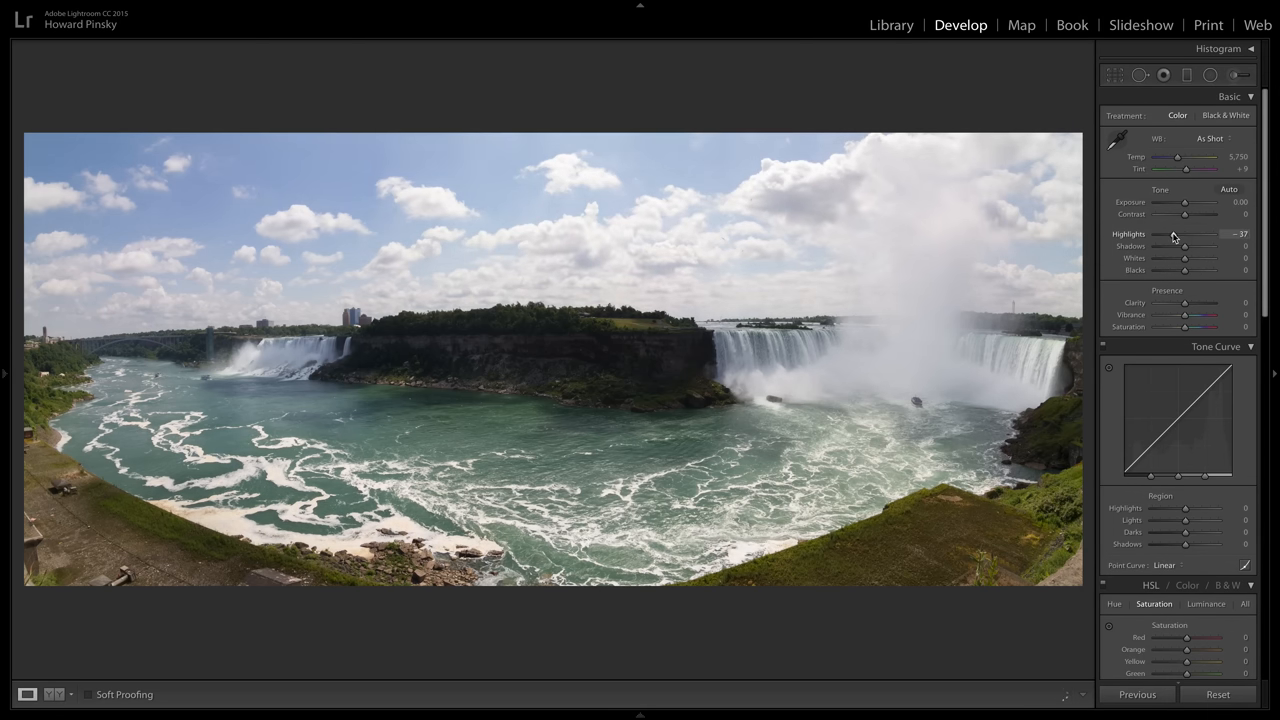
drag(1185, 302, 1215, 302)
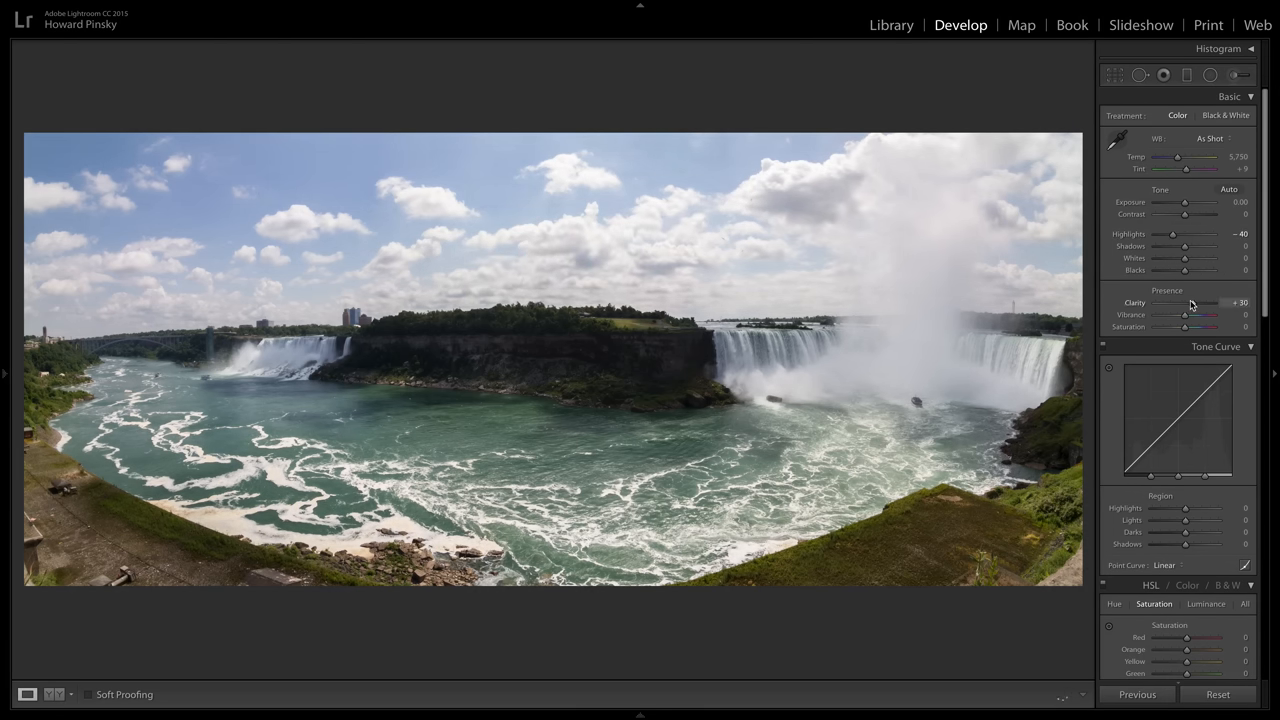
scroll(down, 3)
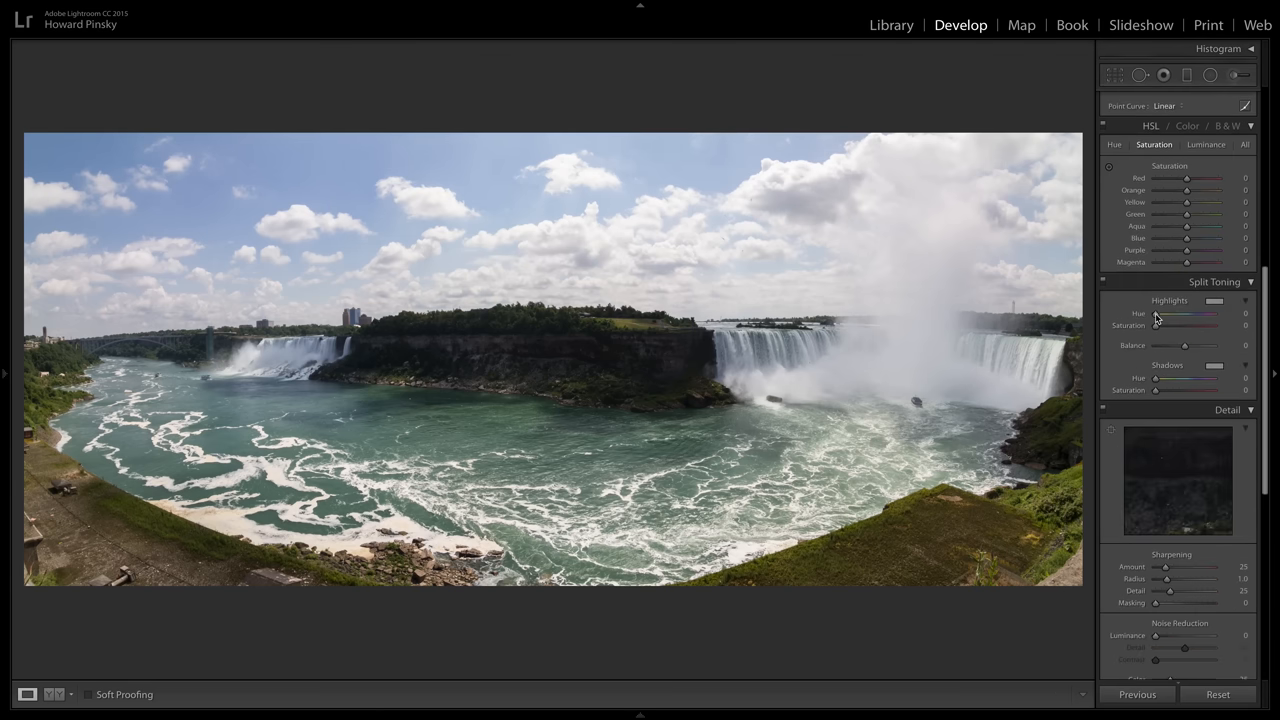
scroll(down, 3)
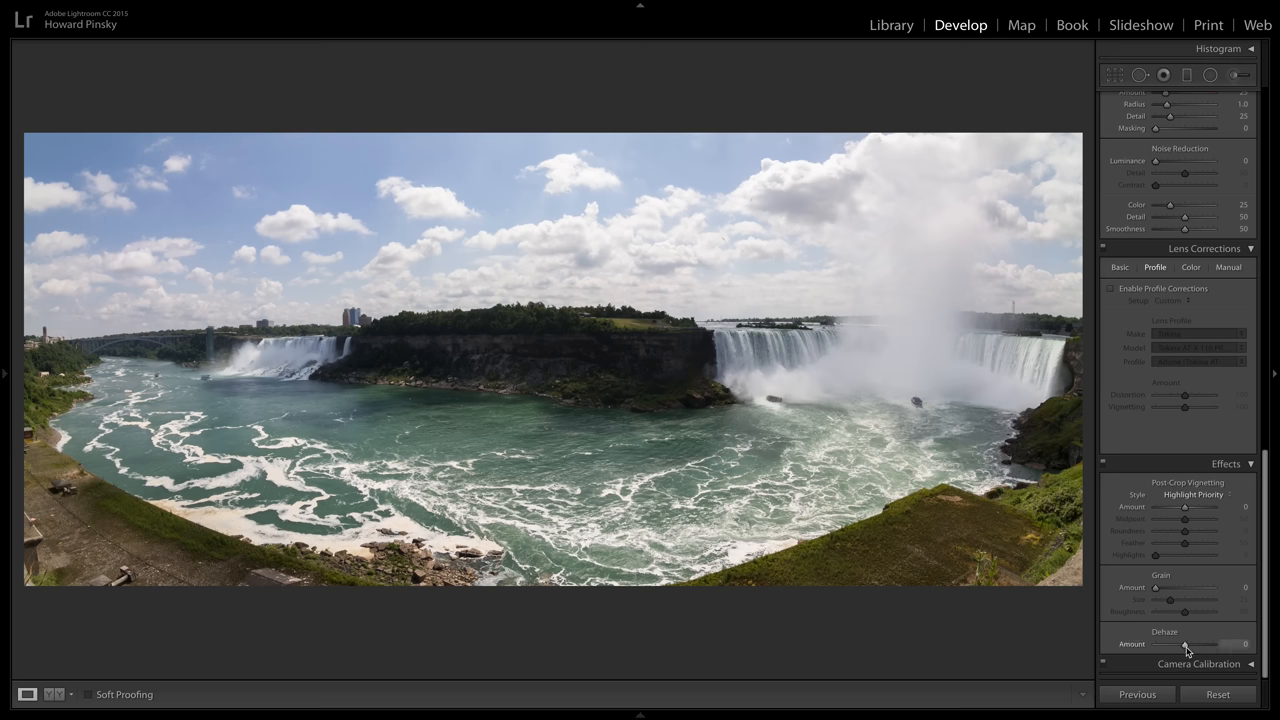
drag(1186, 644, 1202, 644)
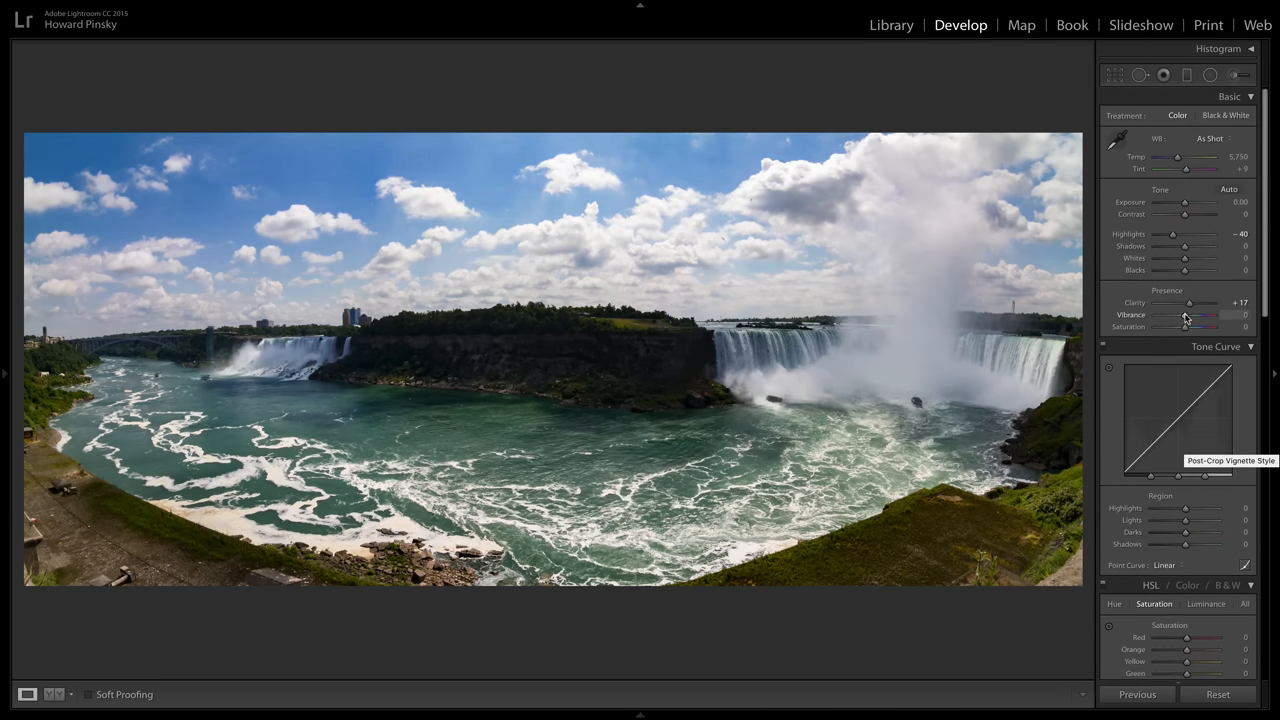
Reduce Vibrance to -7 and lift Shadows to +39.
drag(1187, 315, 1174, 315)
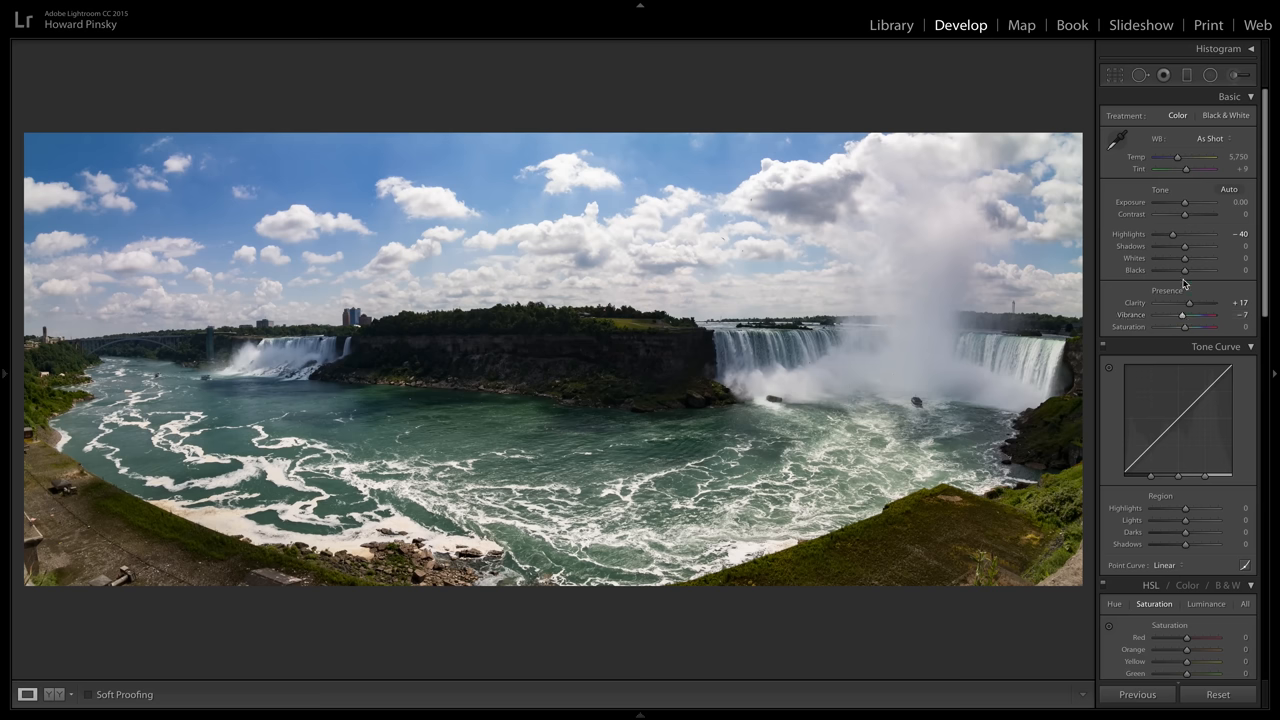
drag(1185, 246, 1198, 246)
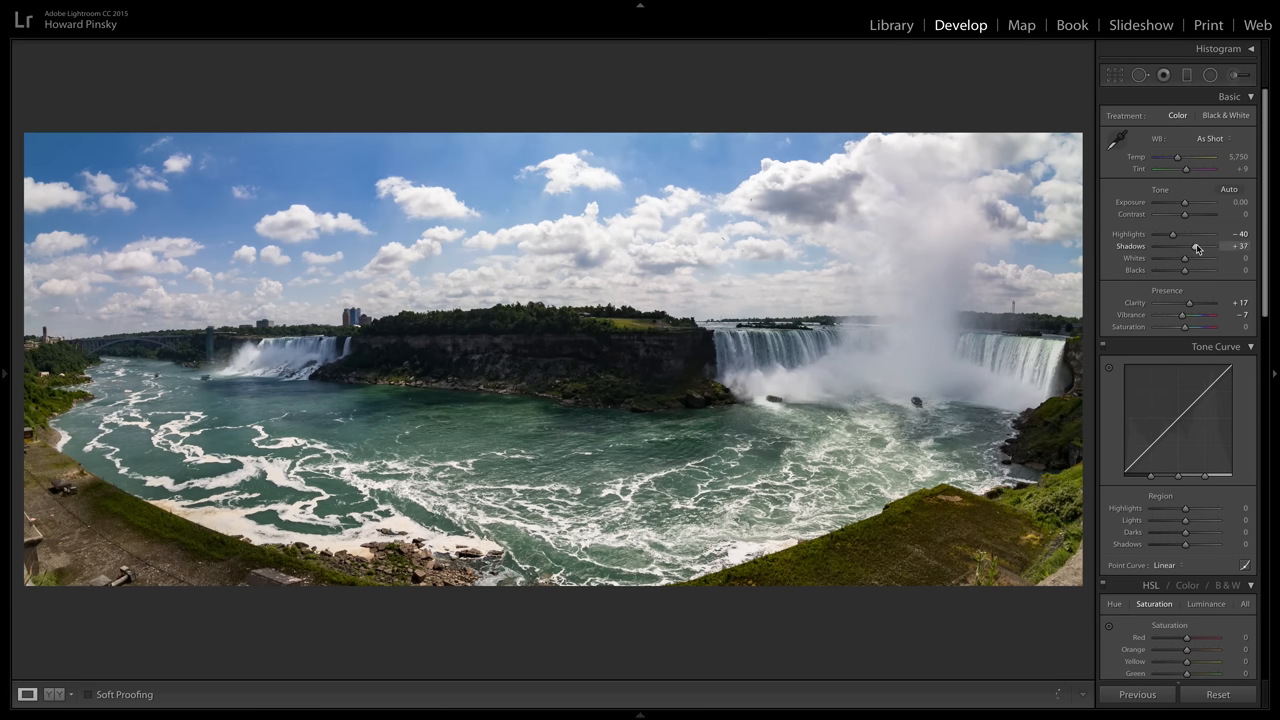
drag(1198, 247, 1200, 247)
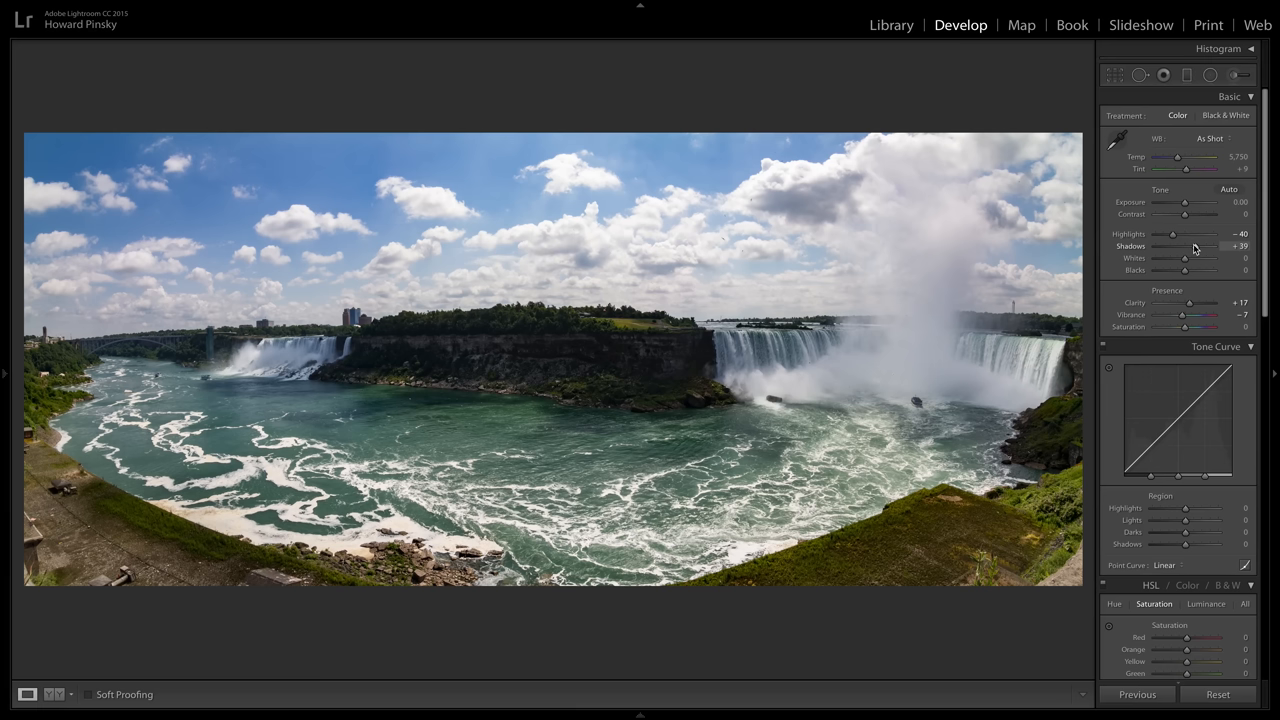
Return to the Library grid and start Photo Merge > Panorama for the mountain photos.
click(890, 24)
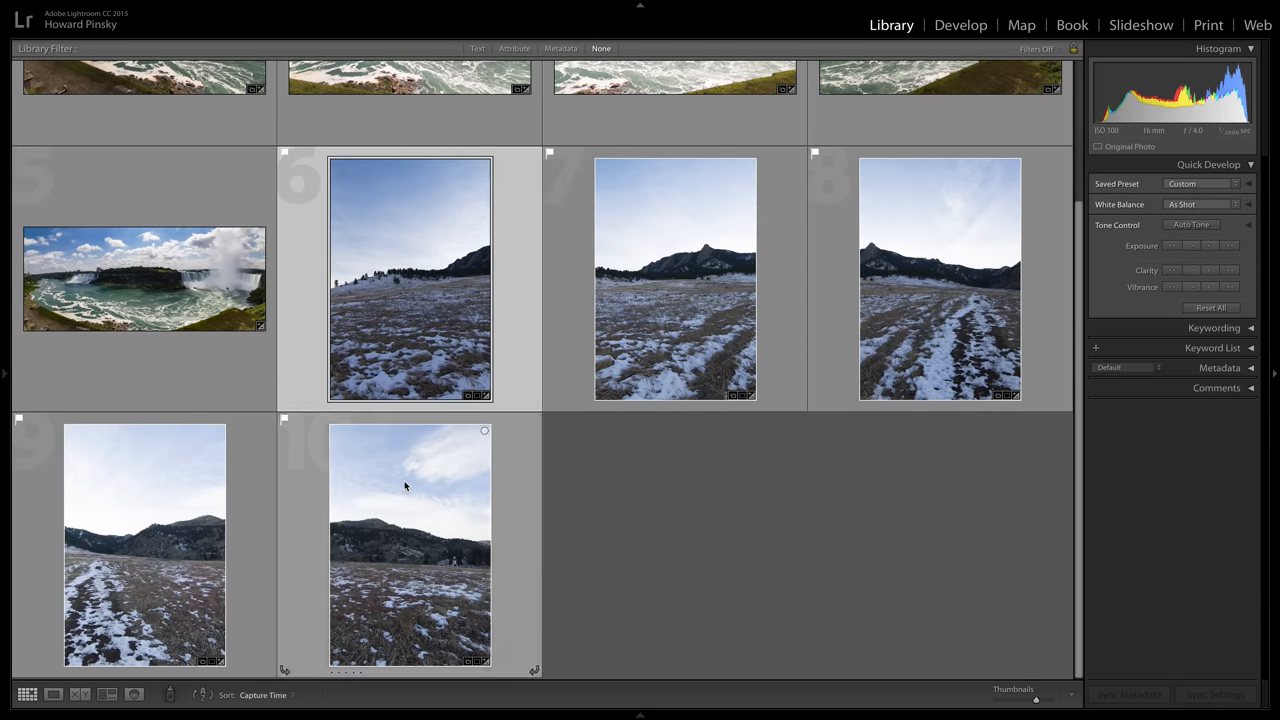
right_click(410, 280)
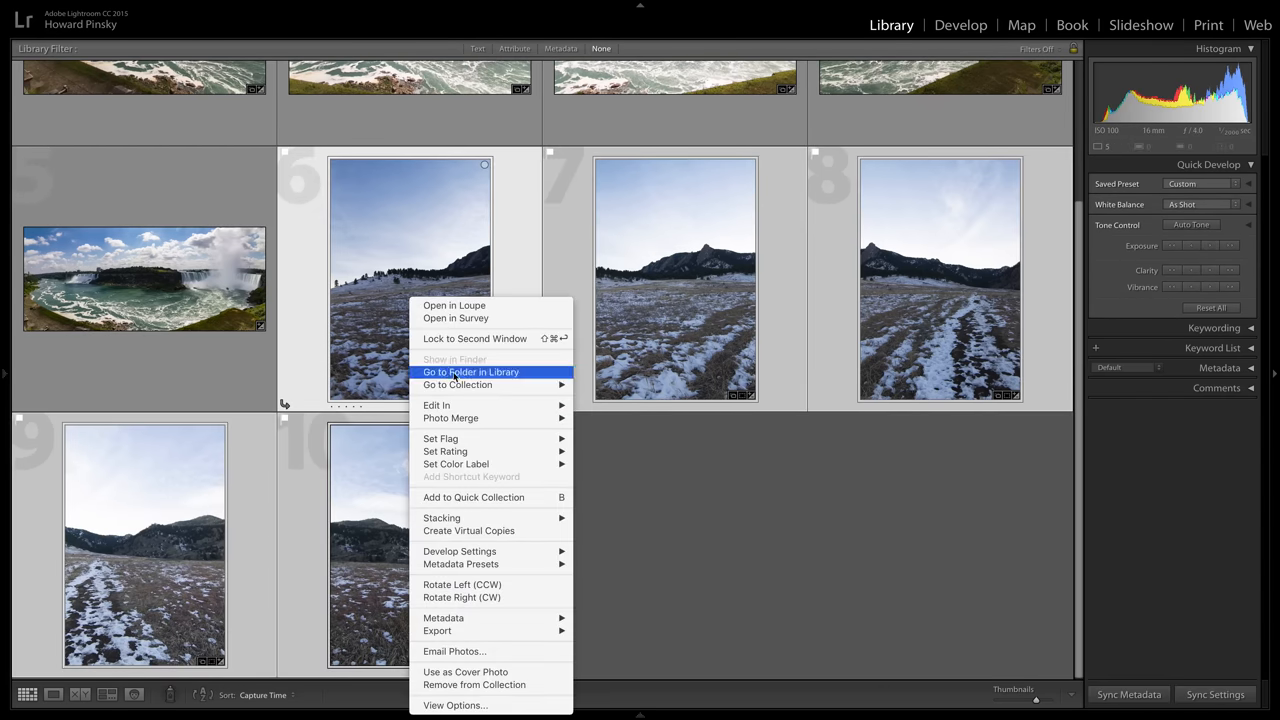
mouse_move(451, 418)
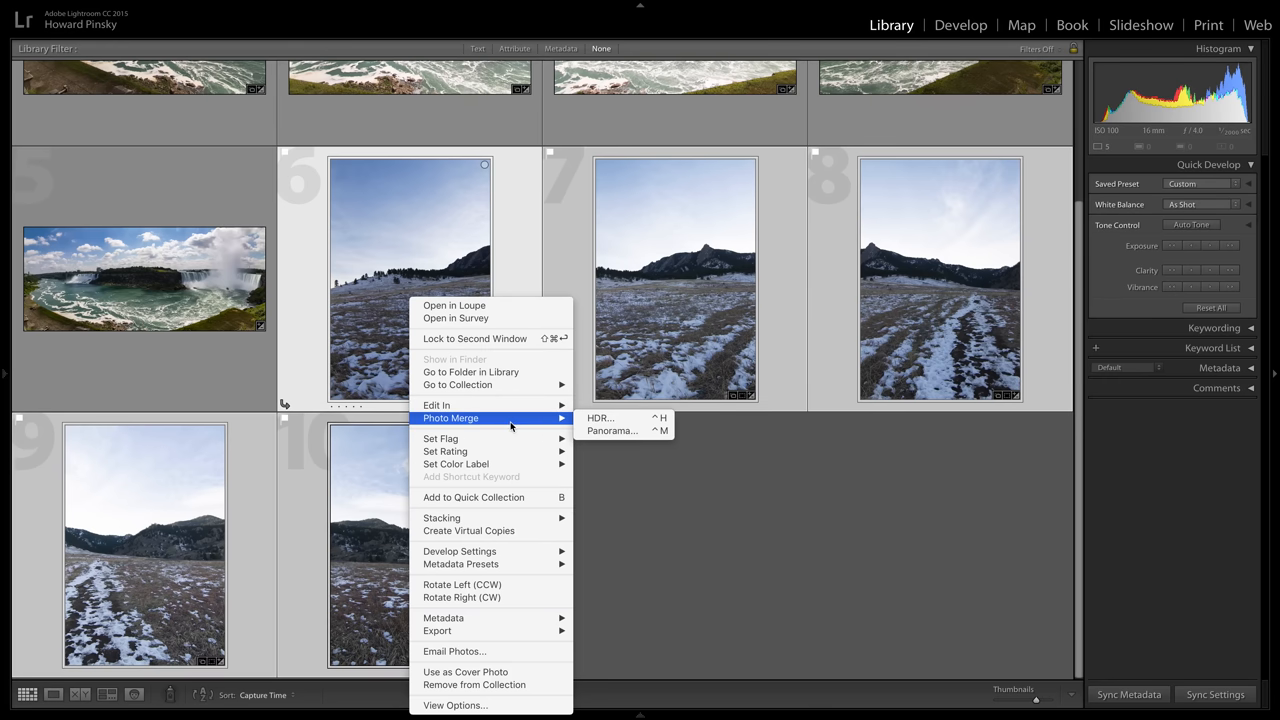
click(654, 467)
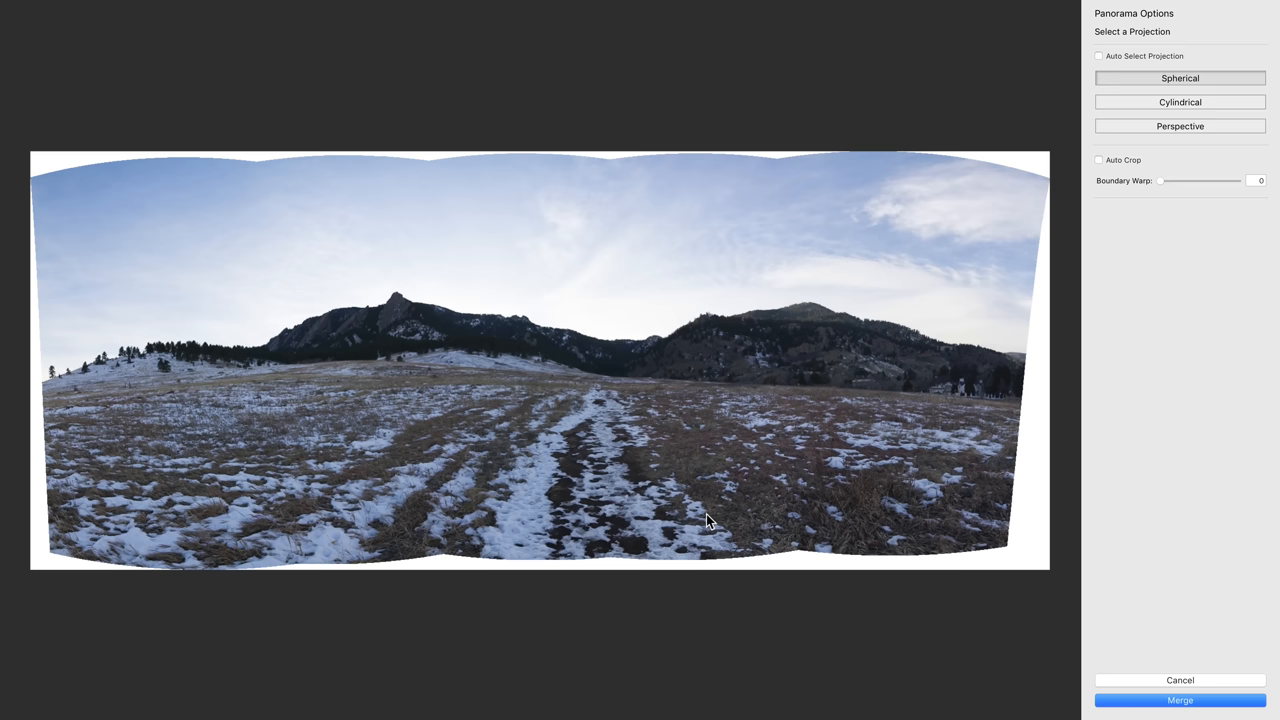
mouse_move(368, 372)
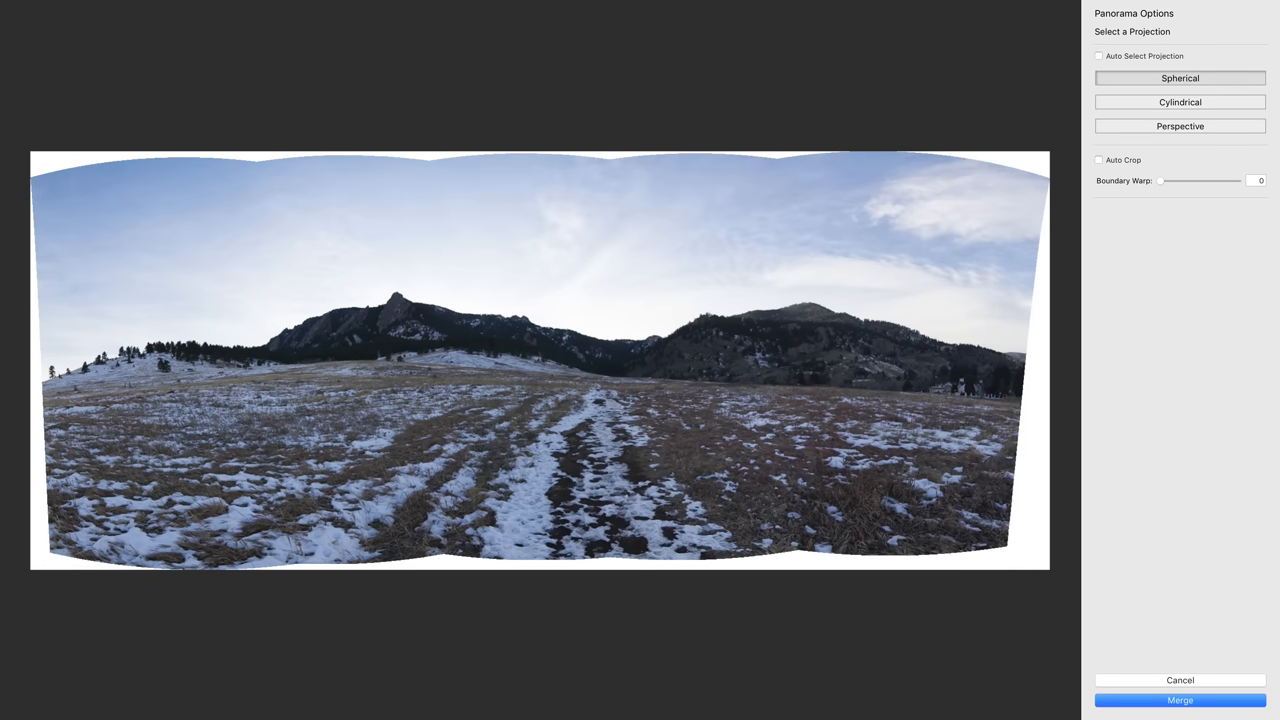
mouse_move(1169, 195)
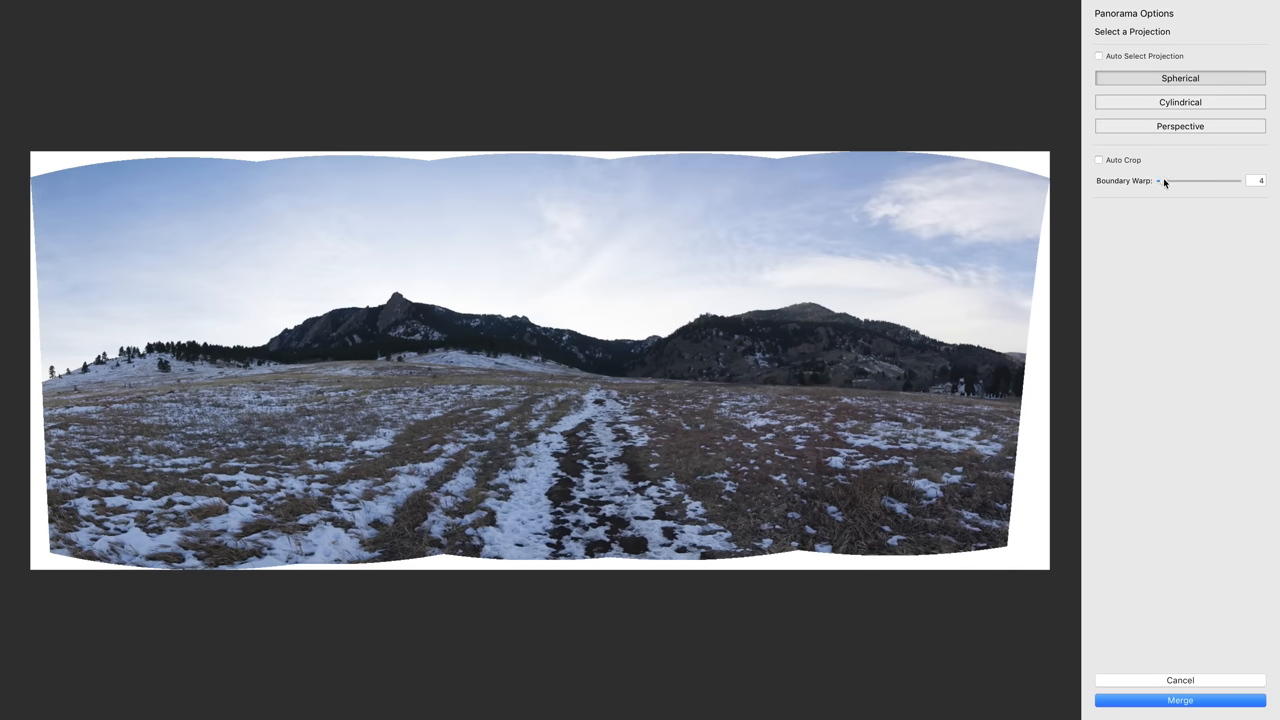
Set the Colorado panorama's Boundary Warp to 100 and merge it.
drag(1162, 181, 1238, 181)
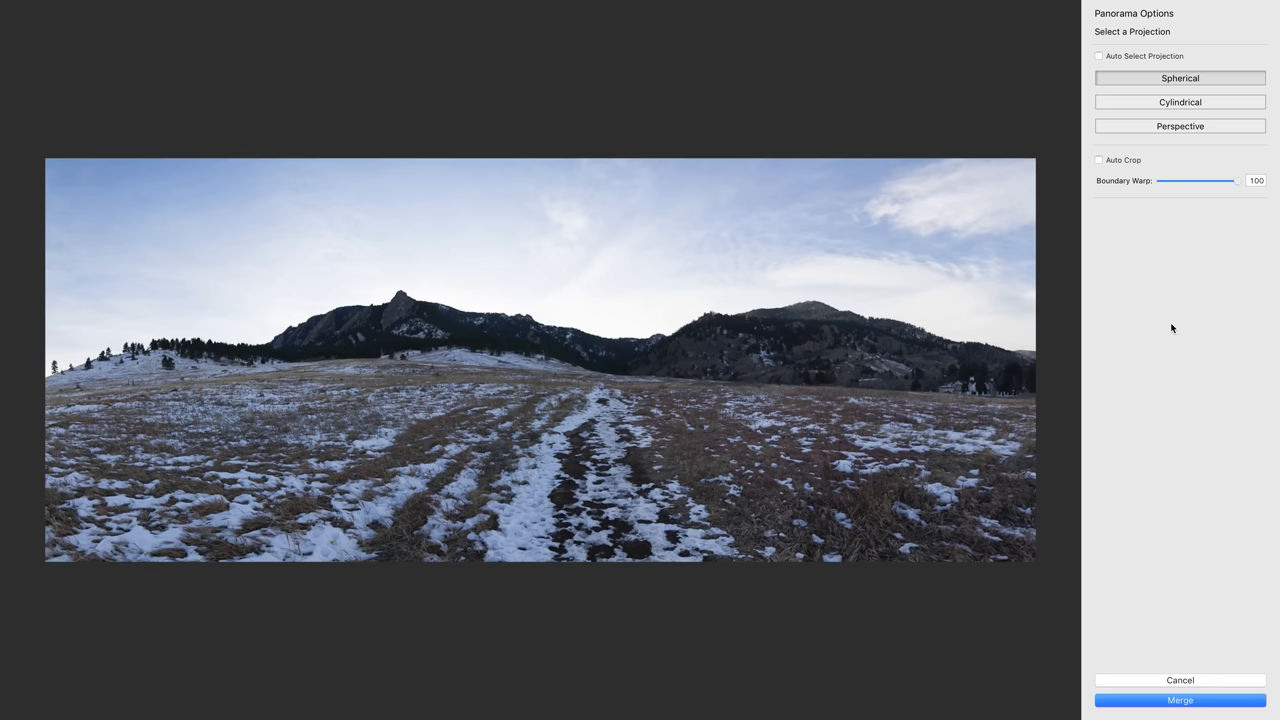
click(1179, 700)
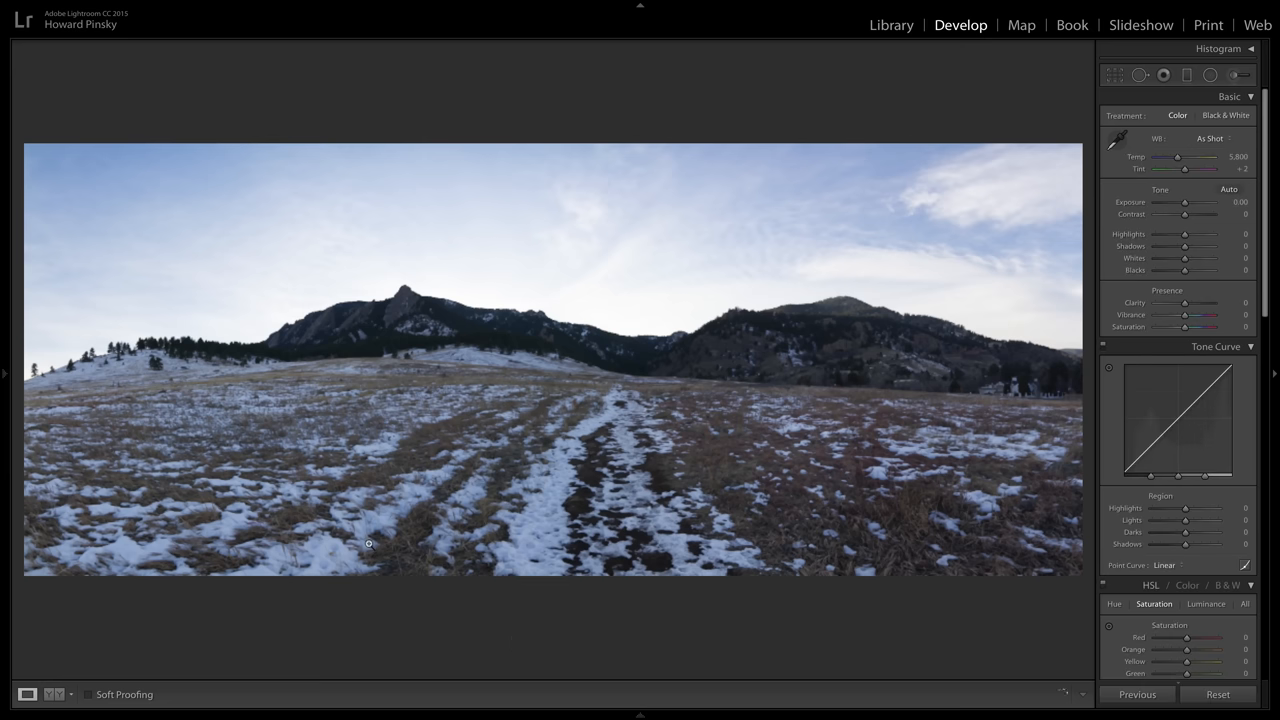
Give the mountain panorama Highlights -40, Shadows +20, Clarity +18 and Contrast +13.
scroll(down, 3)
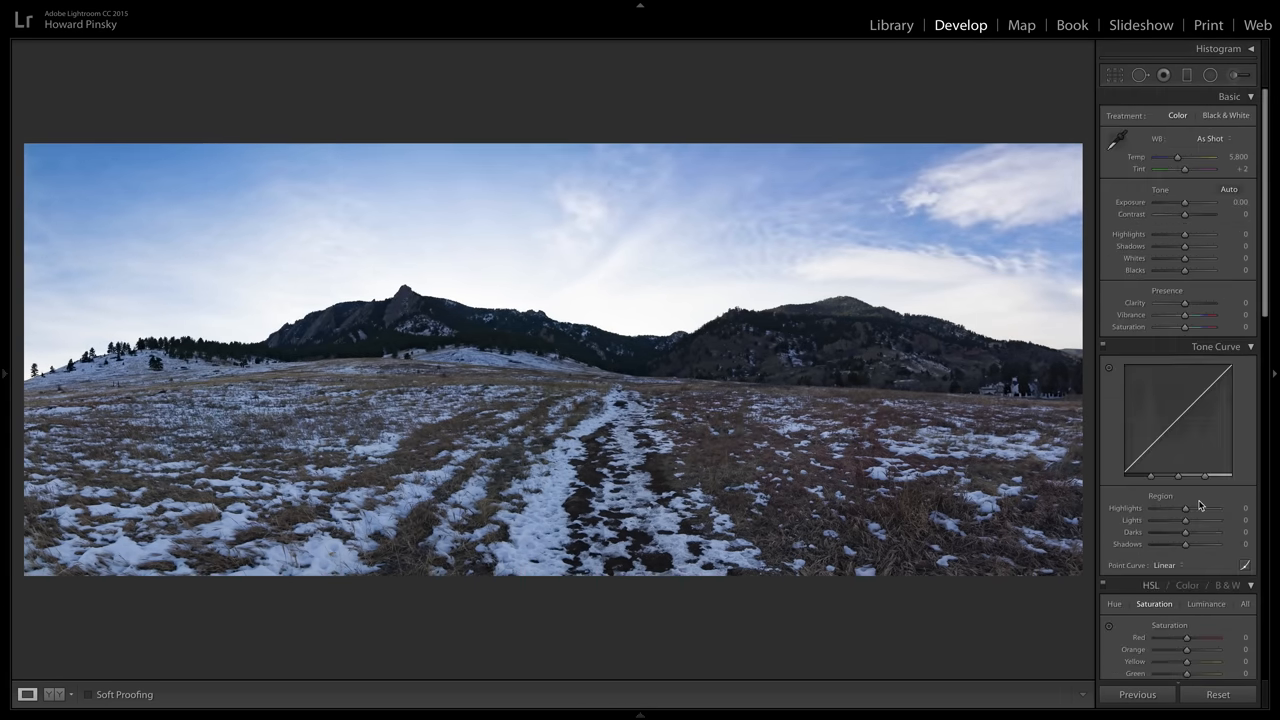
drag(1210, 239, 1180, 239)
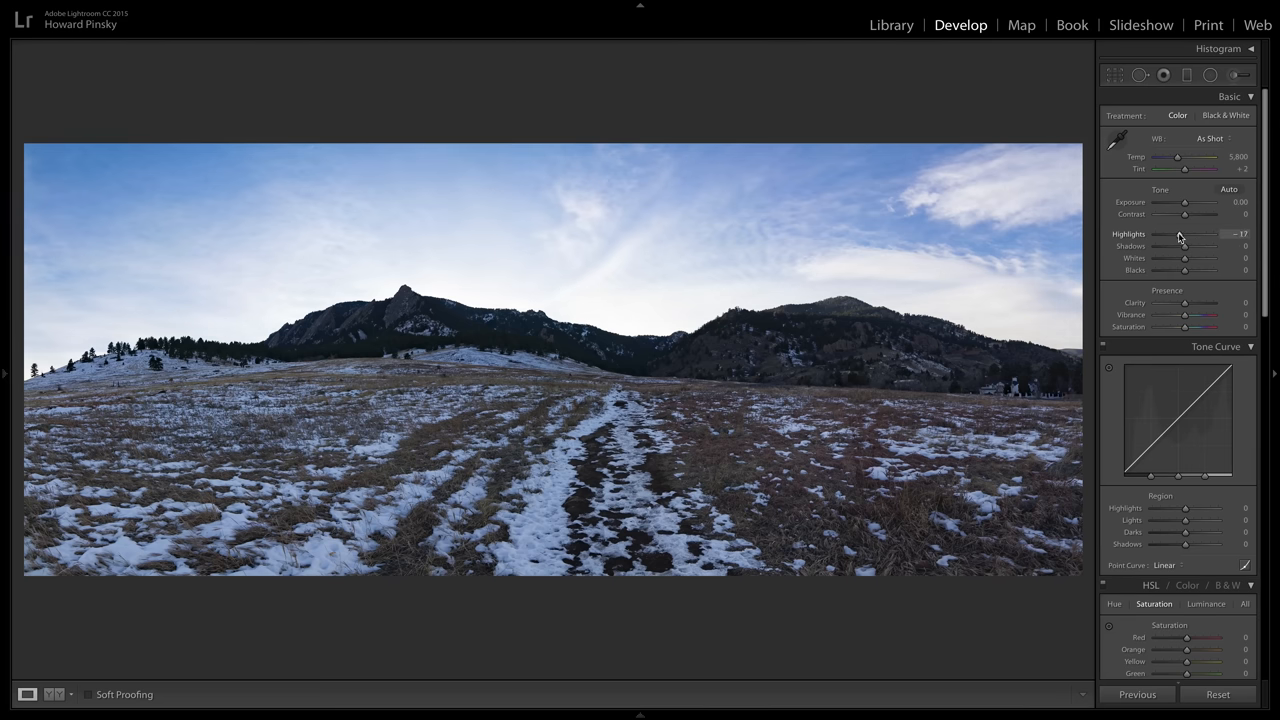
drag(1178, 233, 1170, 233)
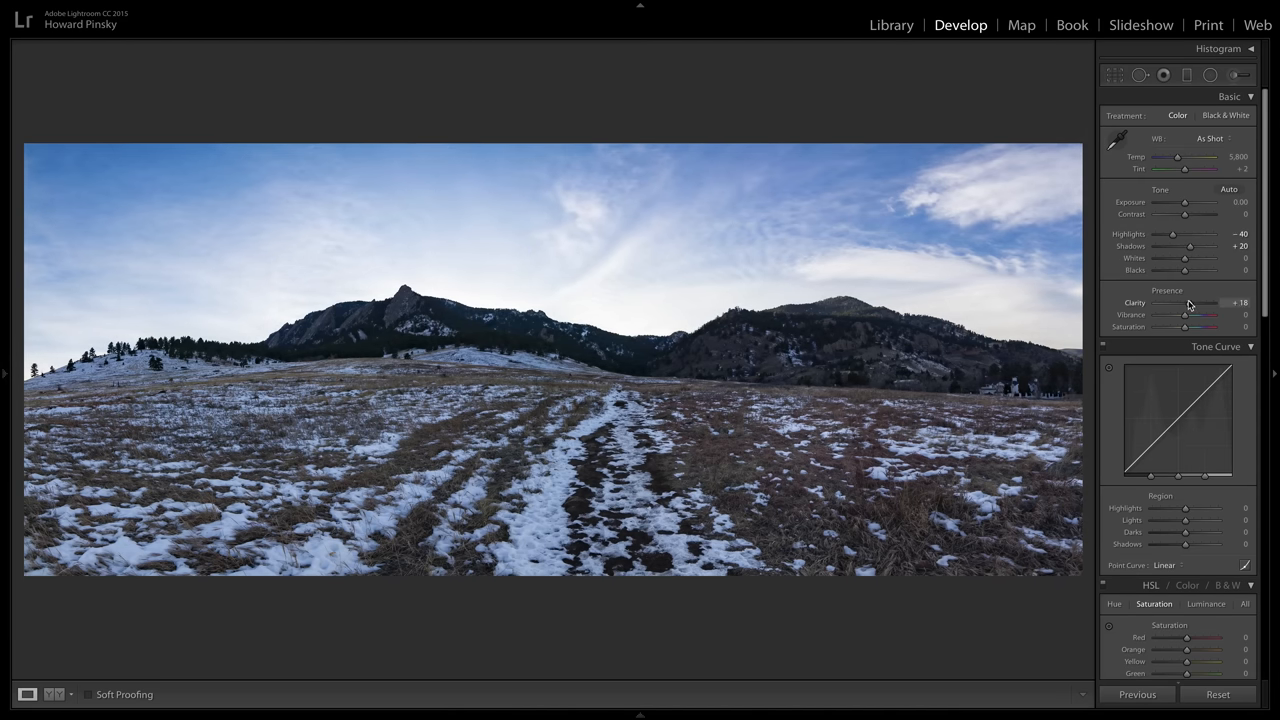
drag(1183, 214, 1190, 214)
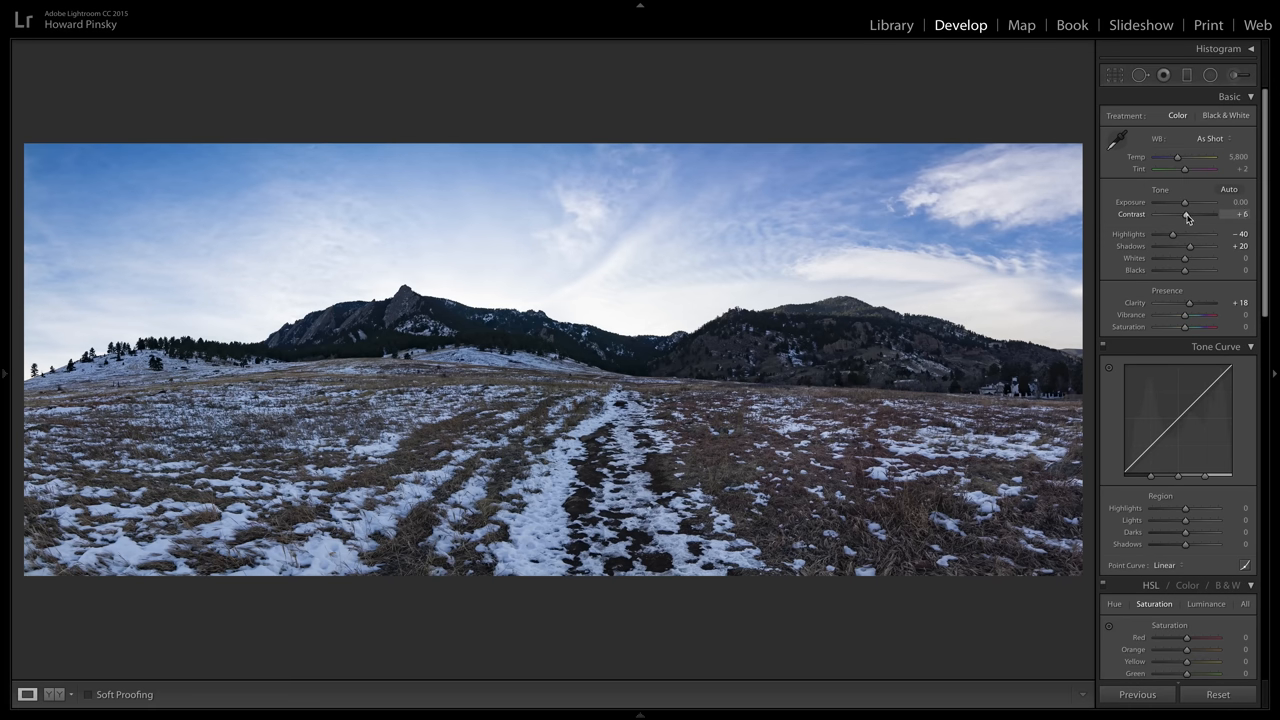
drag(1185, 214, 1193, 214)
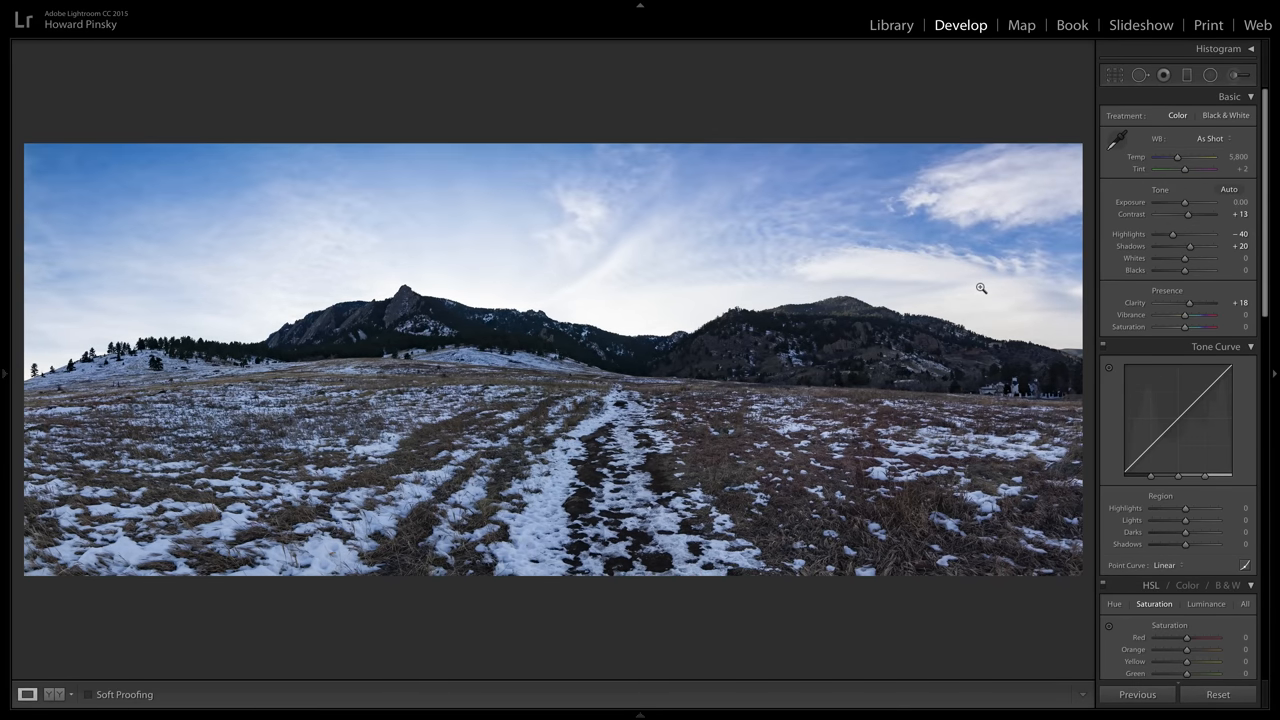
mouse_move(50, 150)
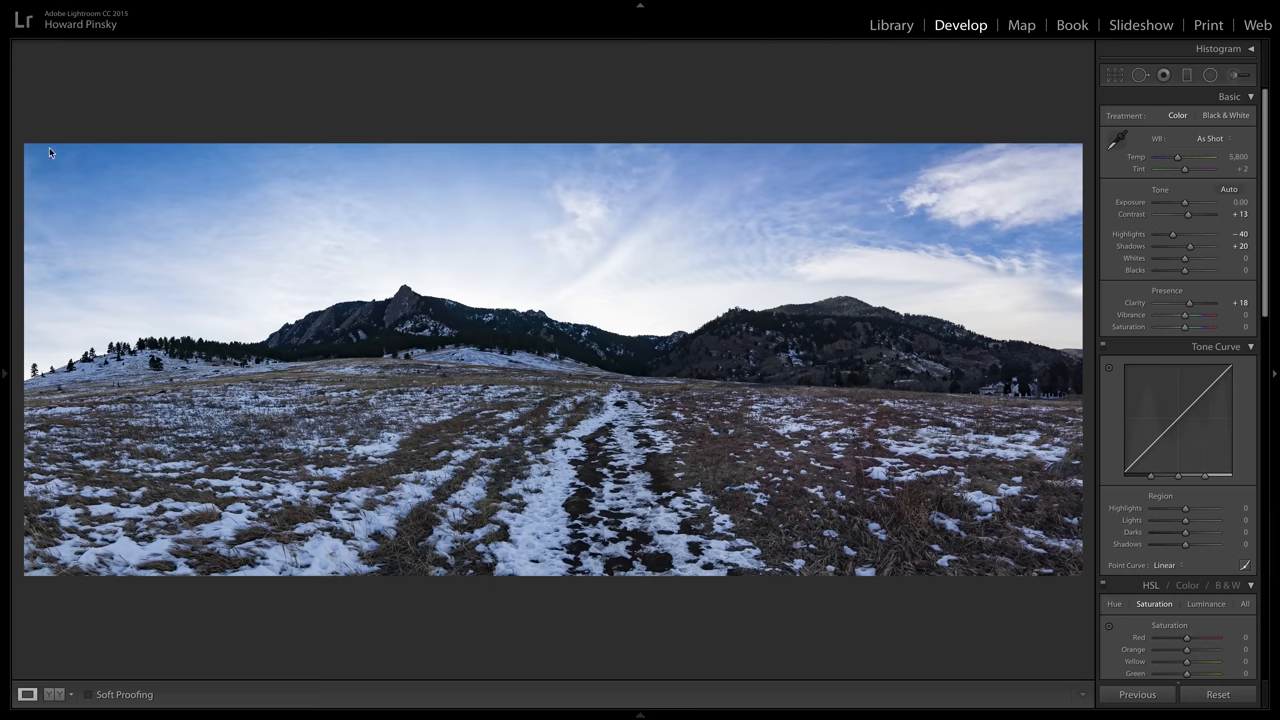